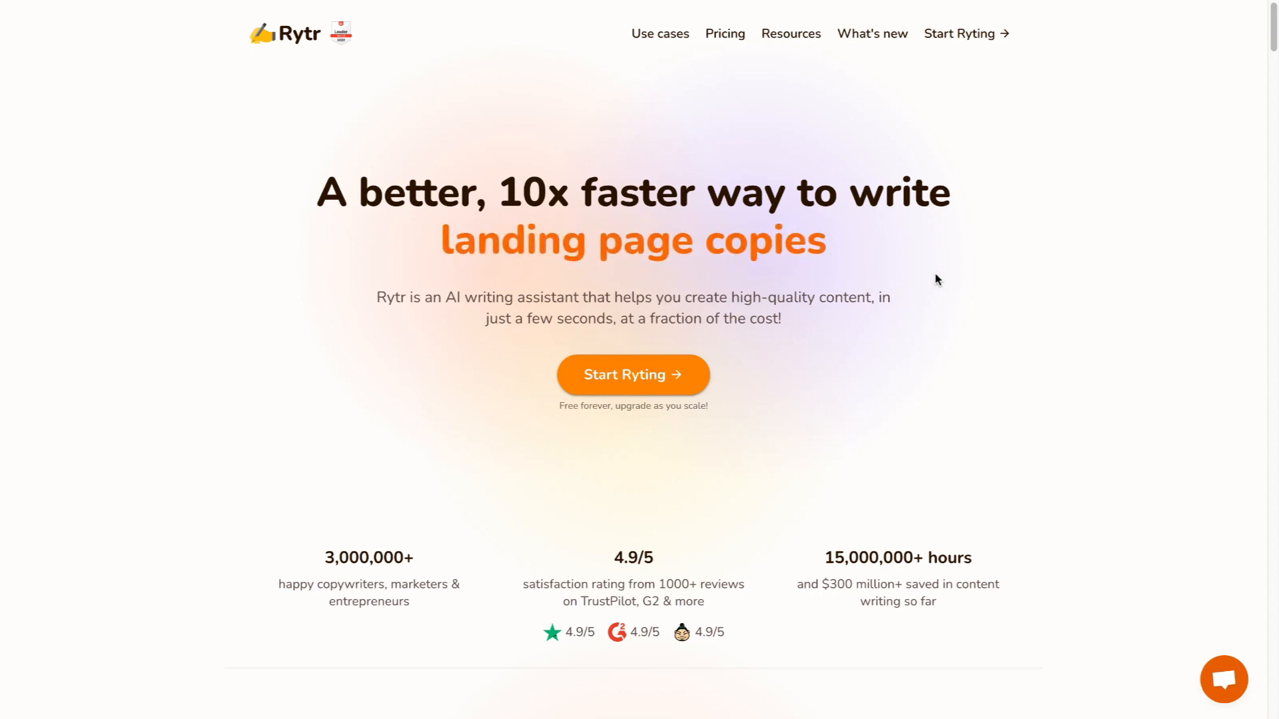
# Start writing from the Rytr homepage to open the 'Rytr Review' document in the editor.
pyautogui.click(632, 374)
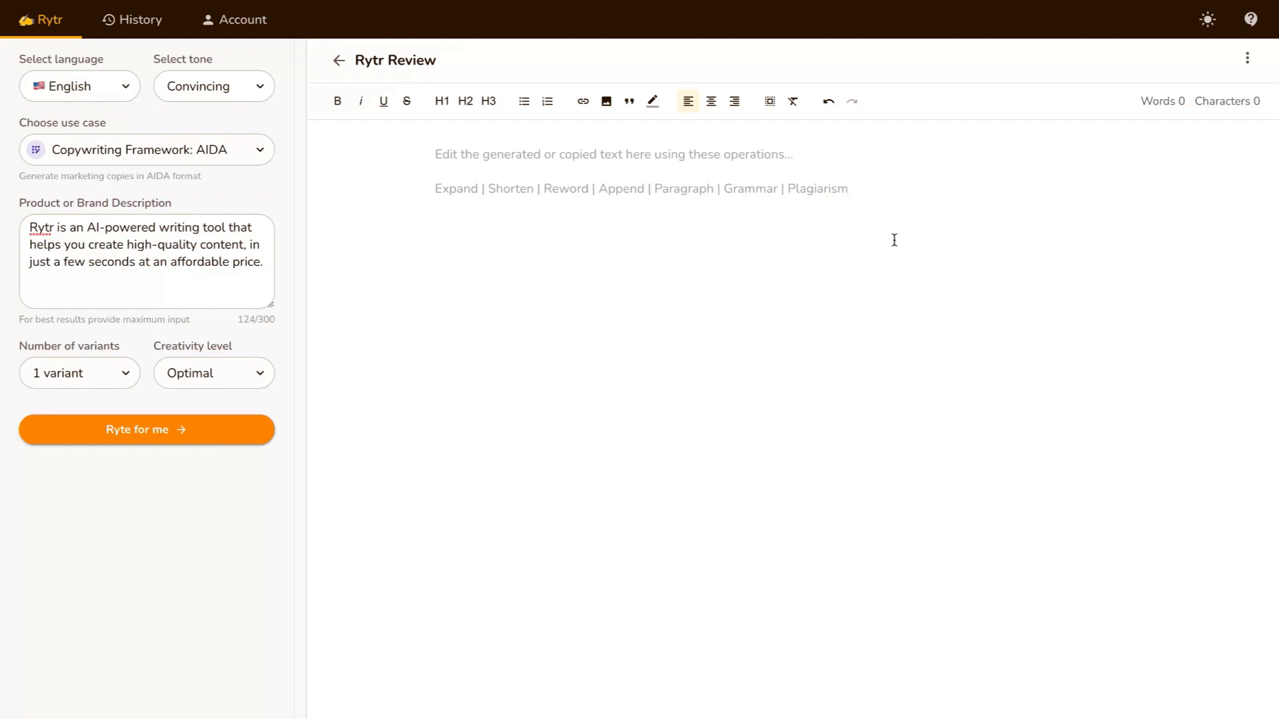
pyautogui.moveTo(718, 253)
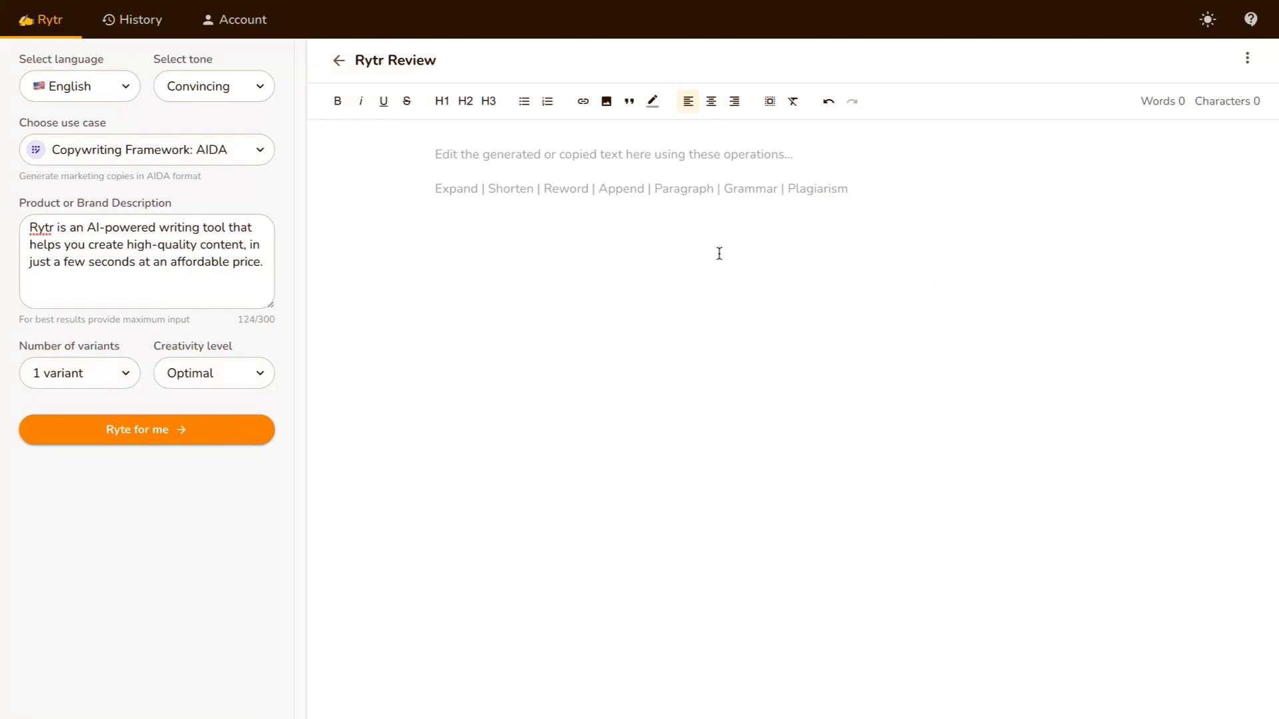
pyautogui.moveTo(691, 251)
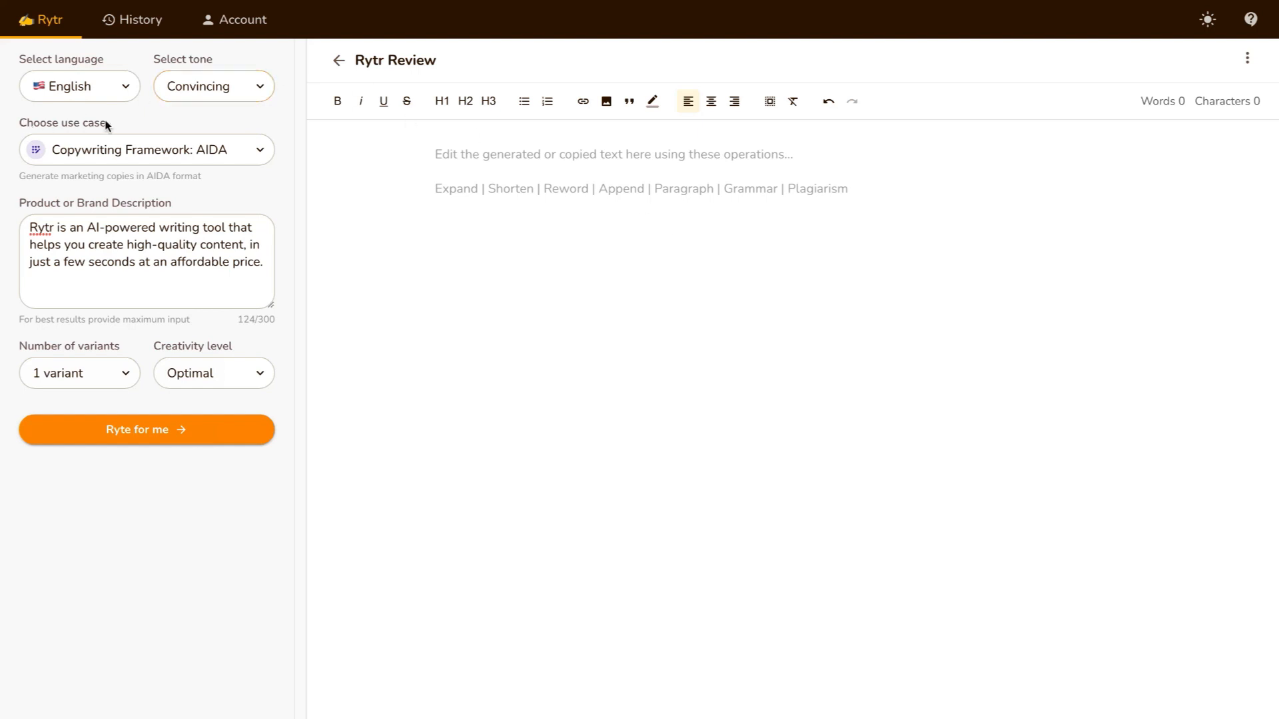
pyautogui.click(149, 149)
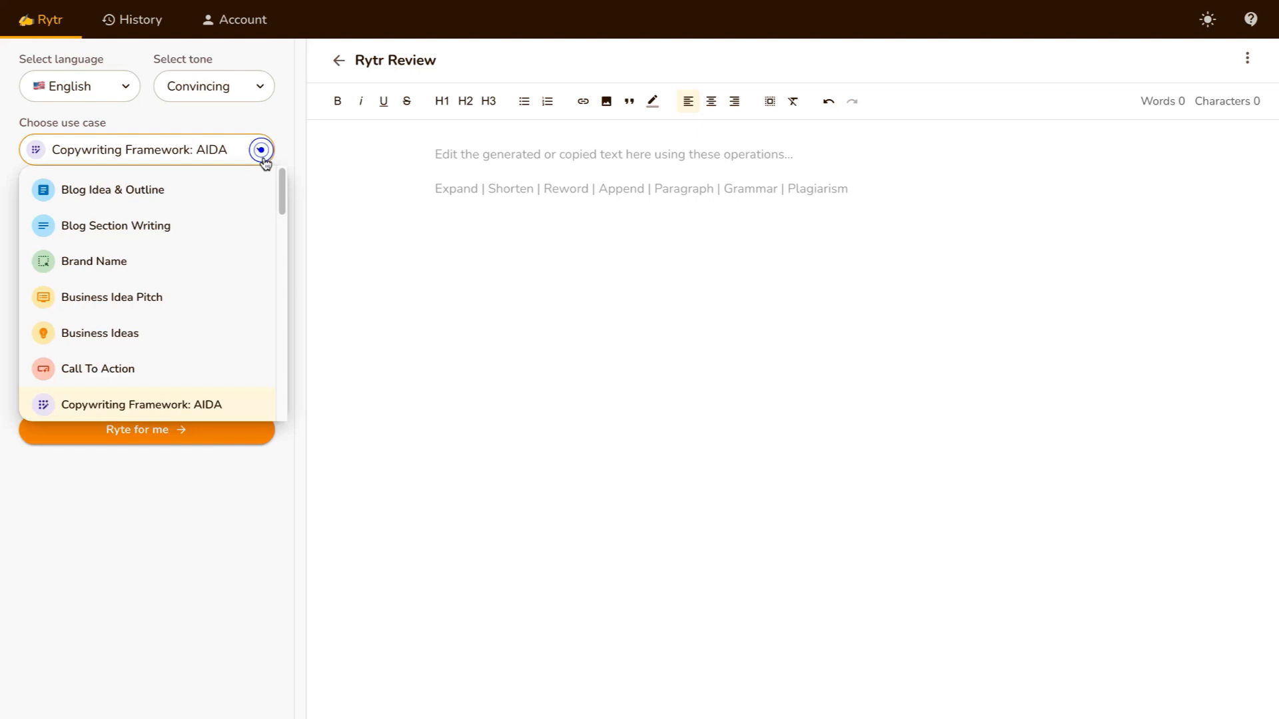
pyautogui.scroll(-3)
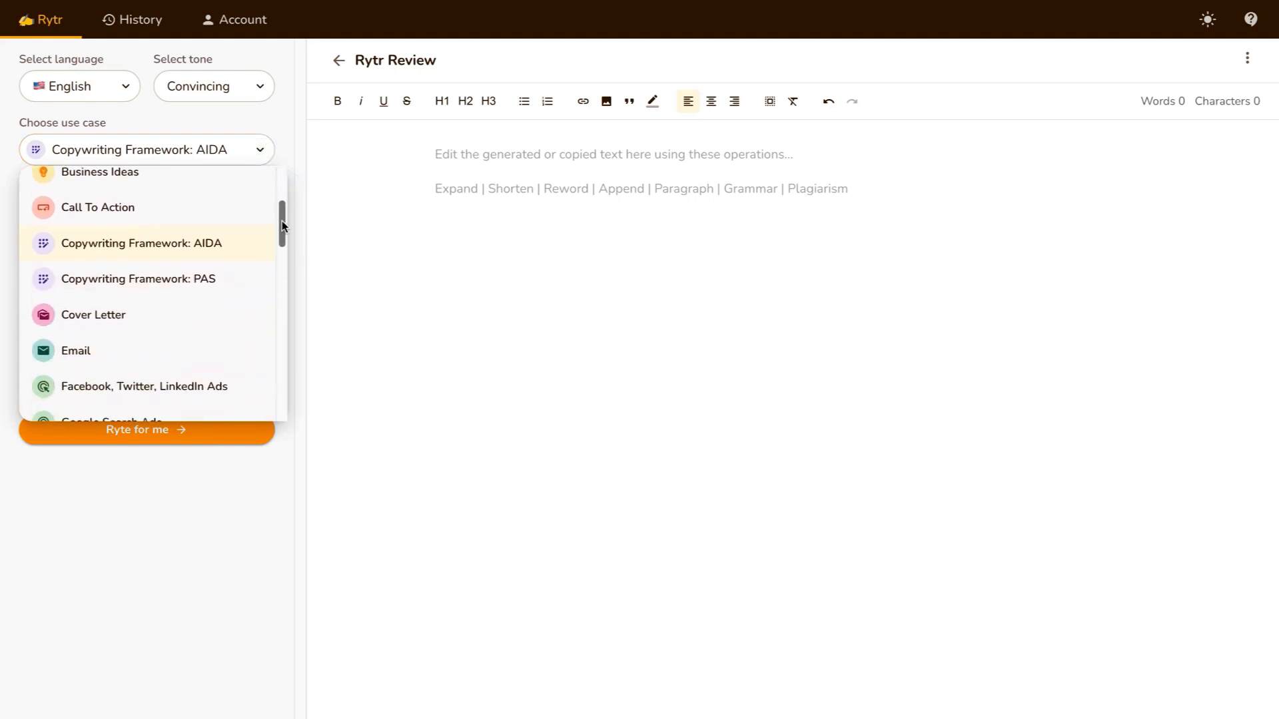
pyautogui.scroll(-3)
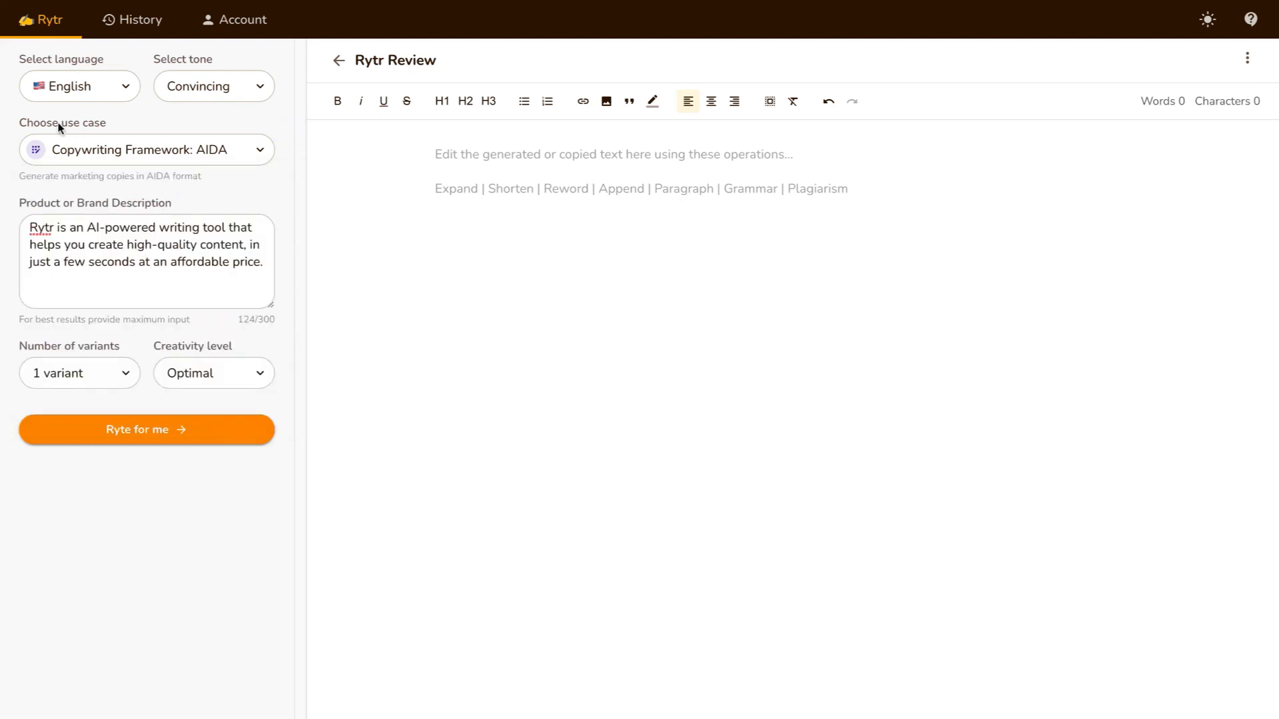
pyautogui.moveTo(232, 120)
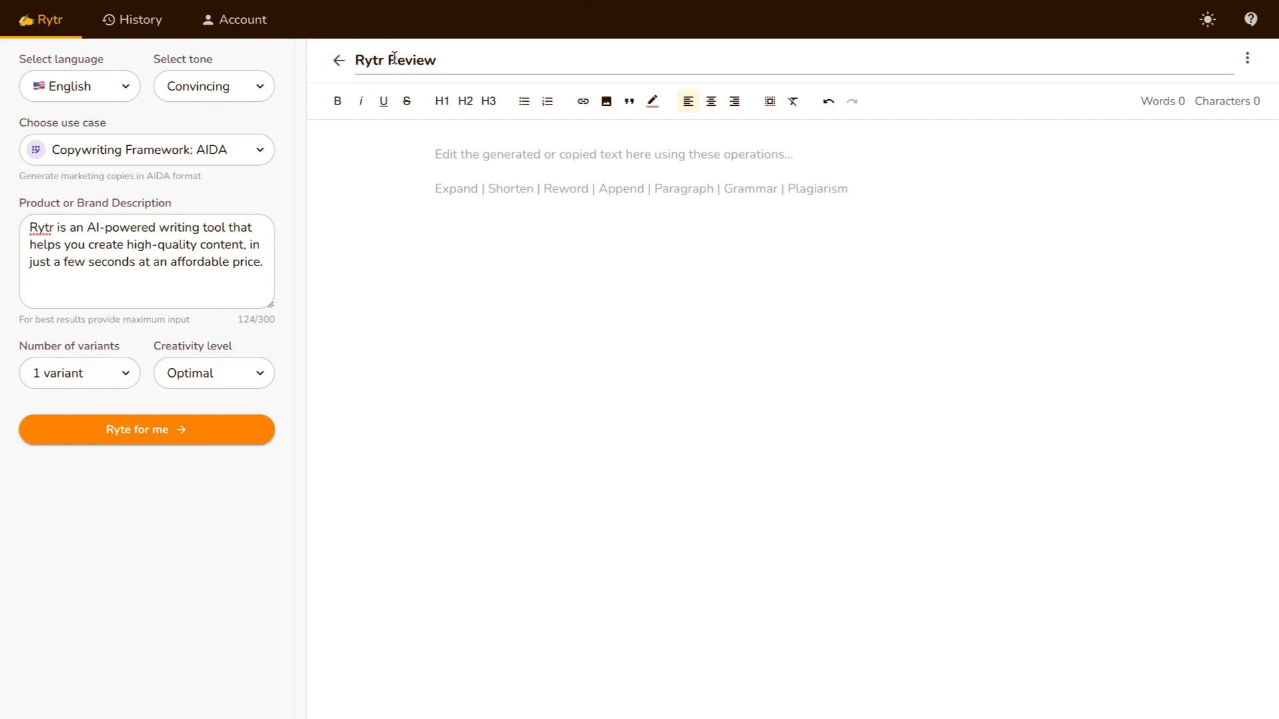
pyautogui.moveTo(292, 185)
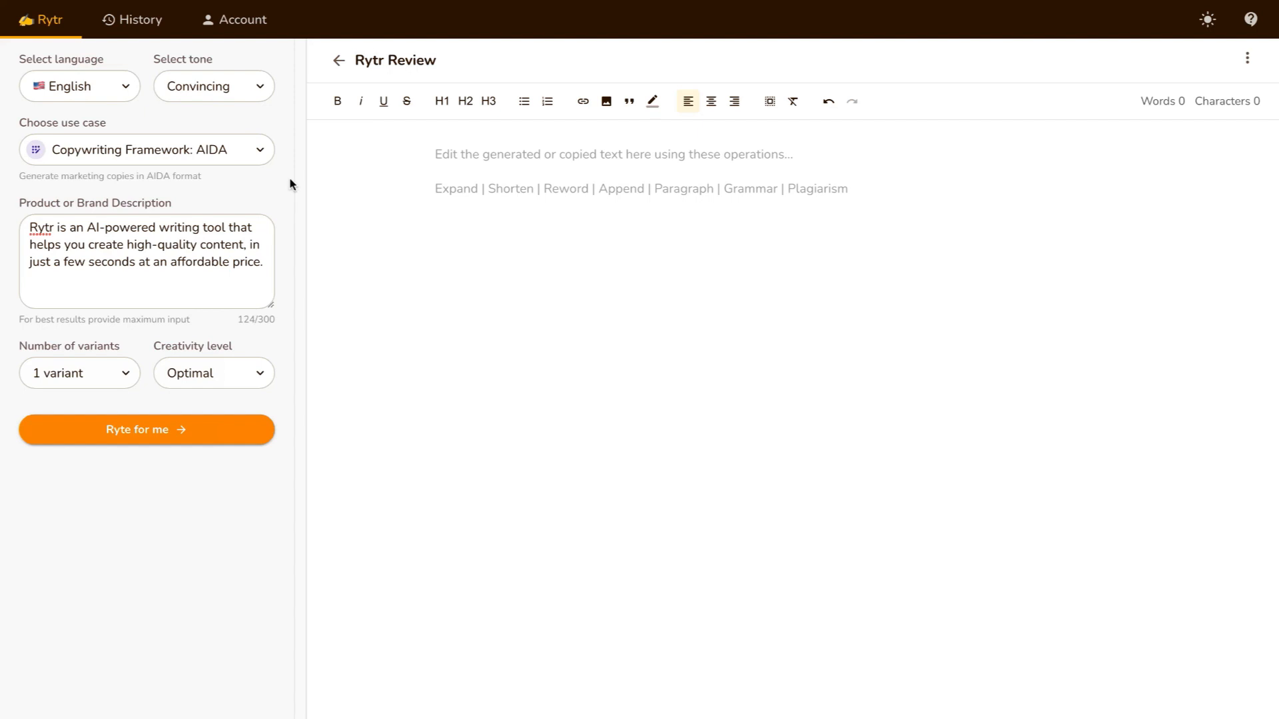
pyautogui.moveTo(292, 186)
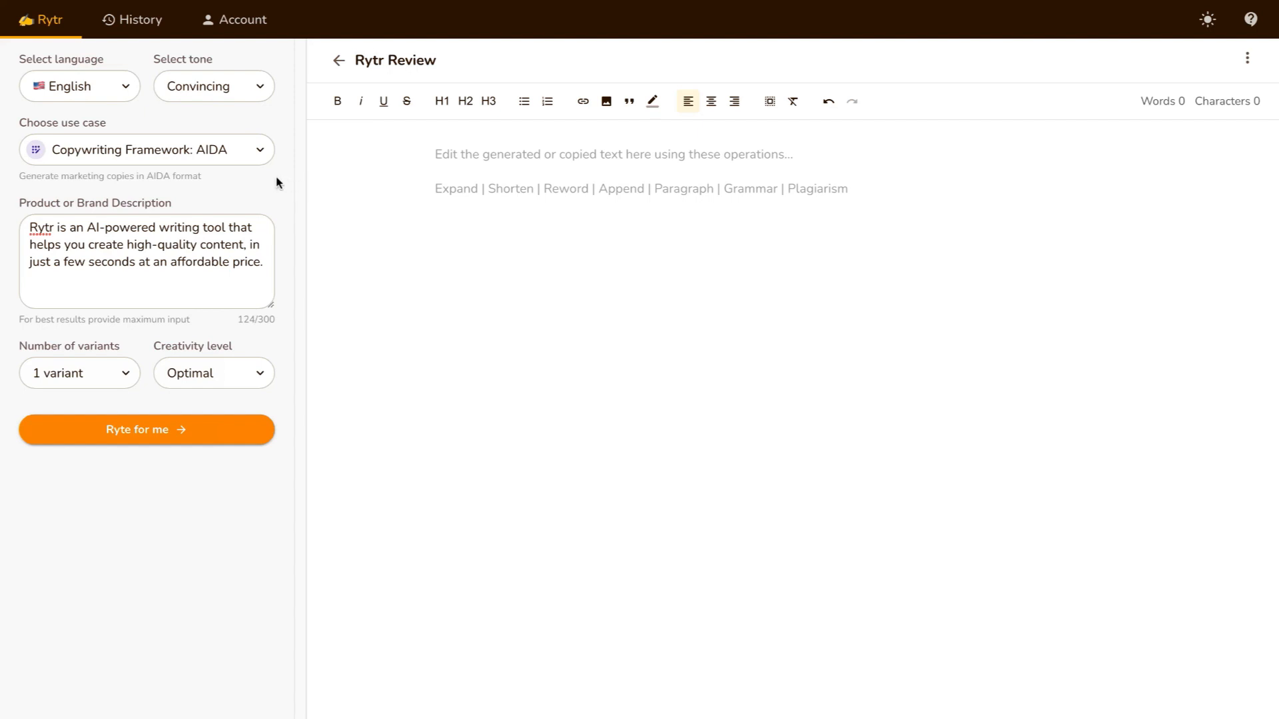
pyautogui.moveTo(272, 192)
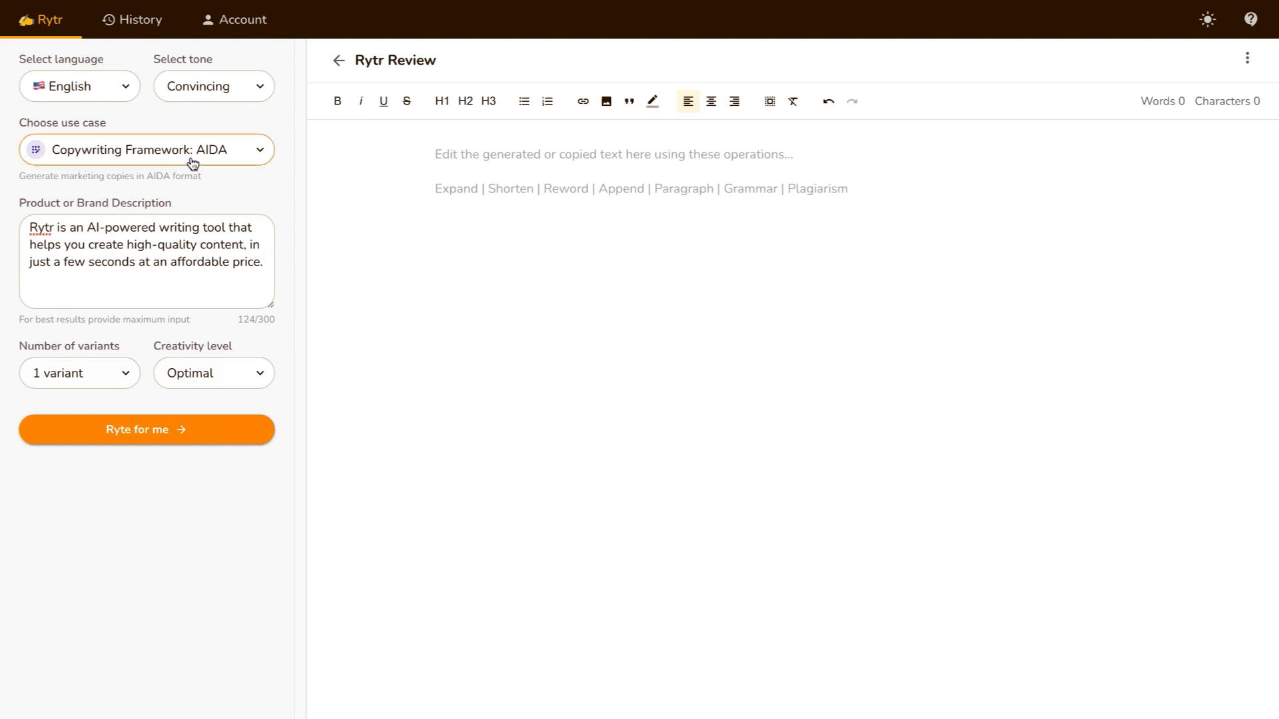
pyautogui.moveTo(250, 189)
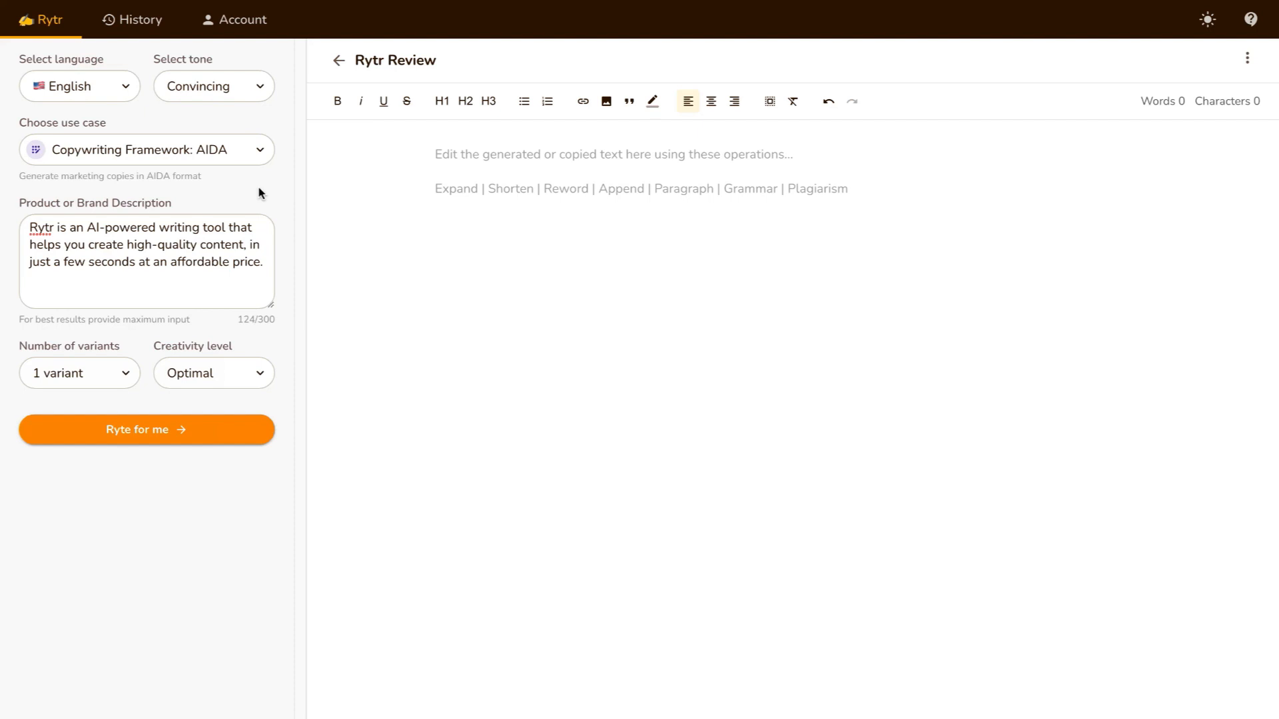
pyautogui.moveTo(21, 198)
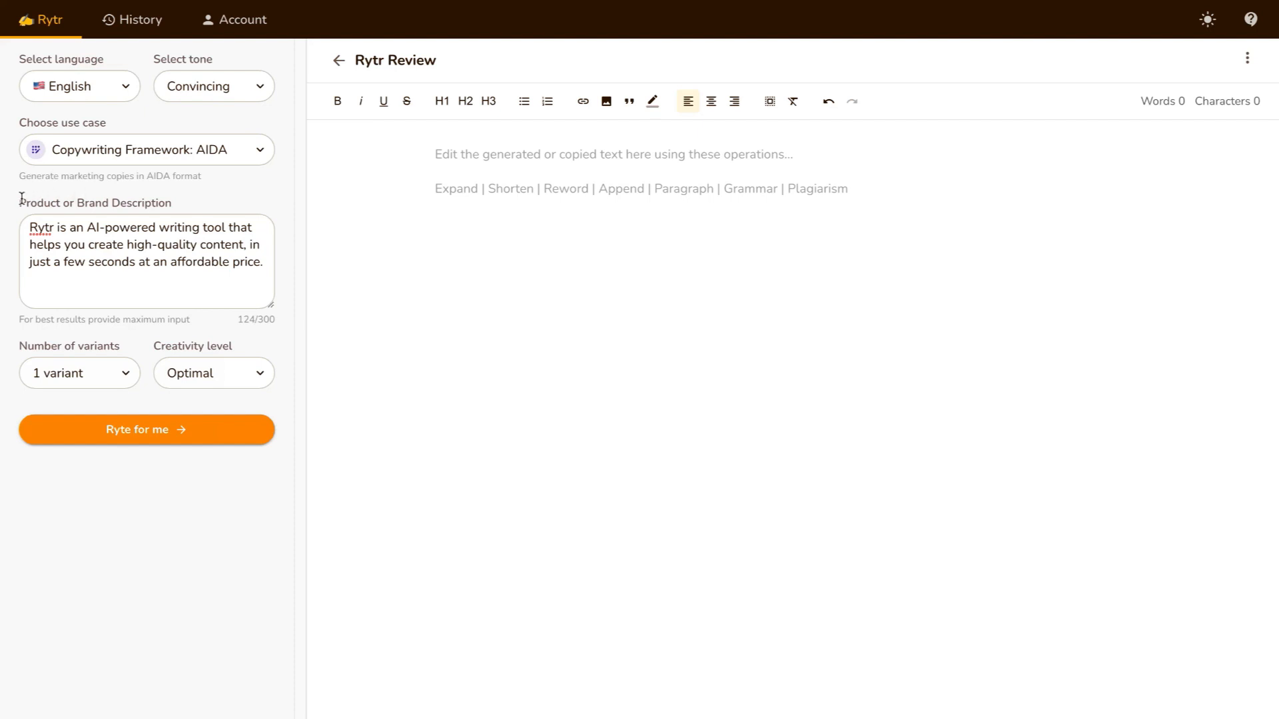
pyautogui.moveTo(174, 207)
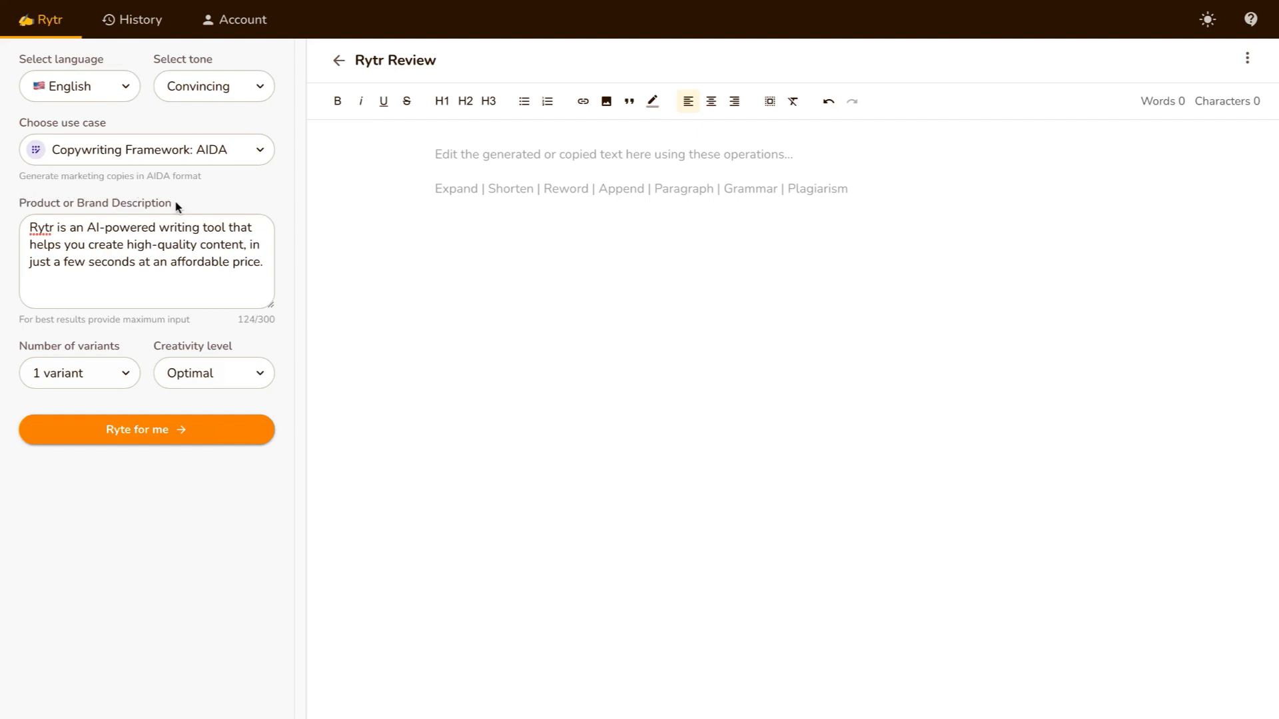
pyautogui.click(147, 261)
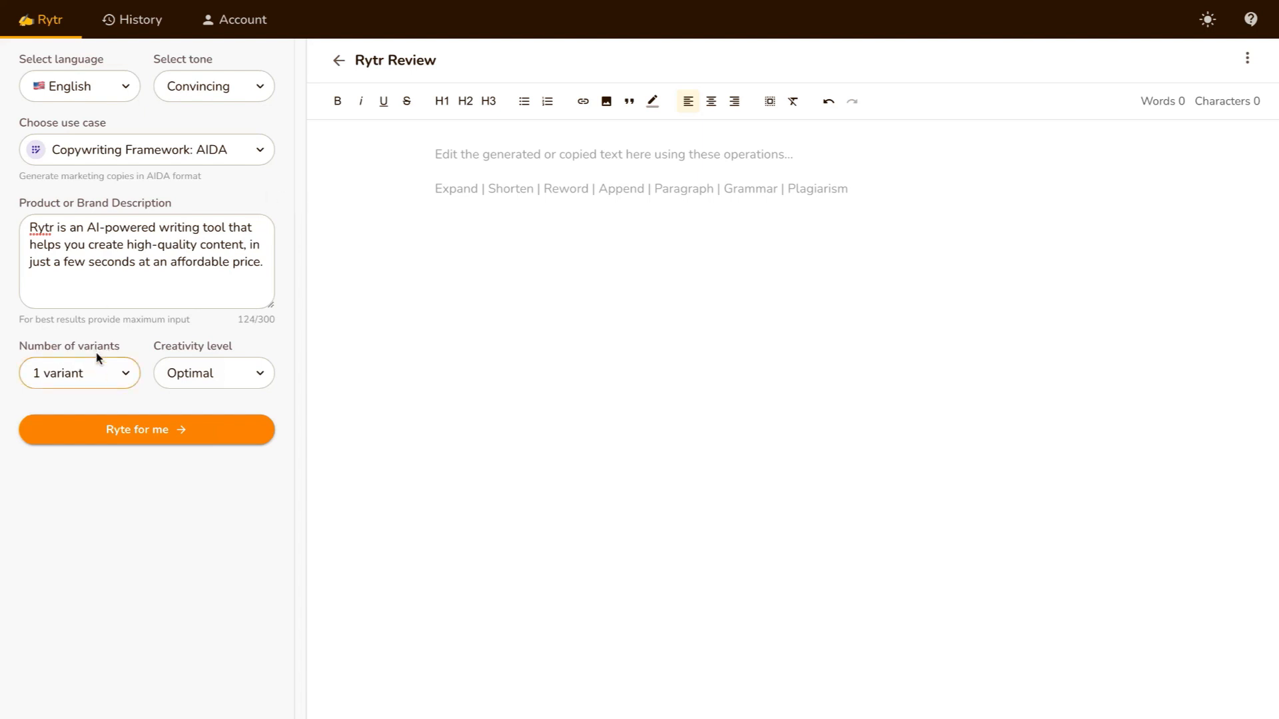
pyautogui.moveTo(232, 352)
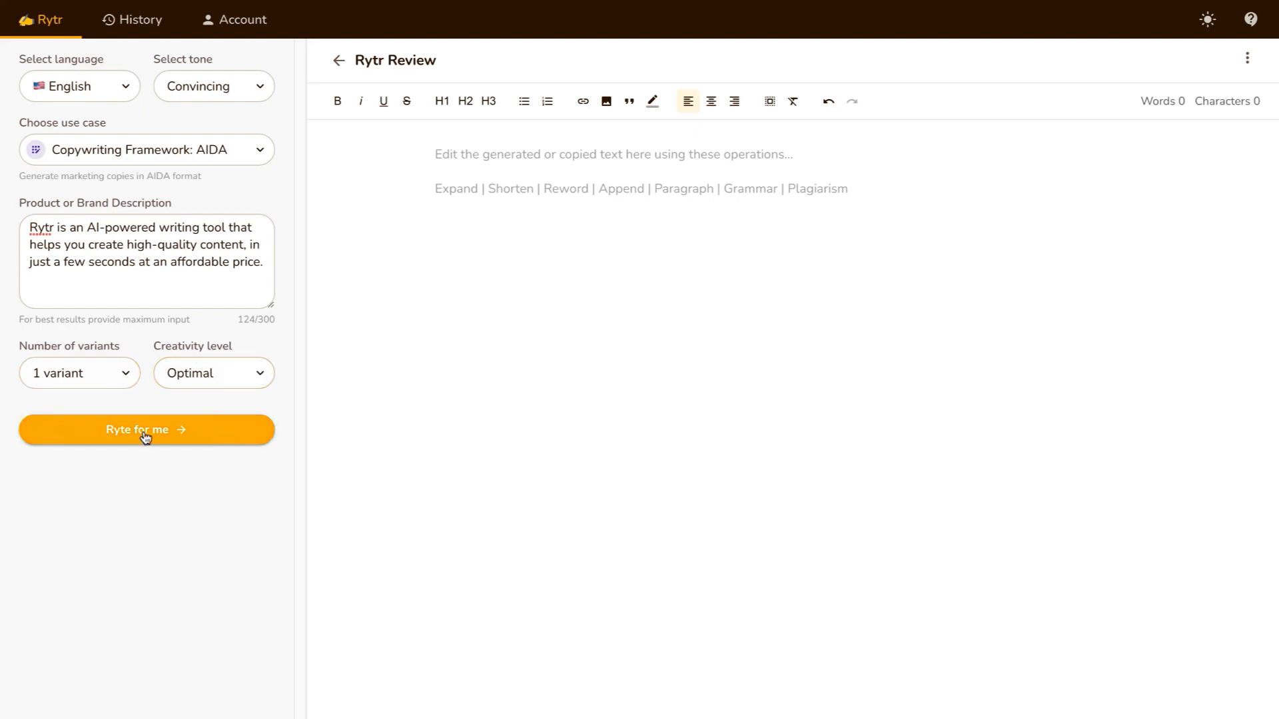
# Generate a roughly 105-word AIDA copy about Rytr with Attention, Interest, Desire, Action sections.
pyautogui.click(147, 430)
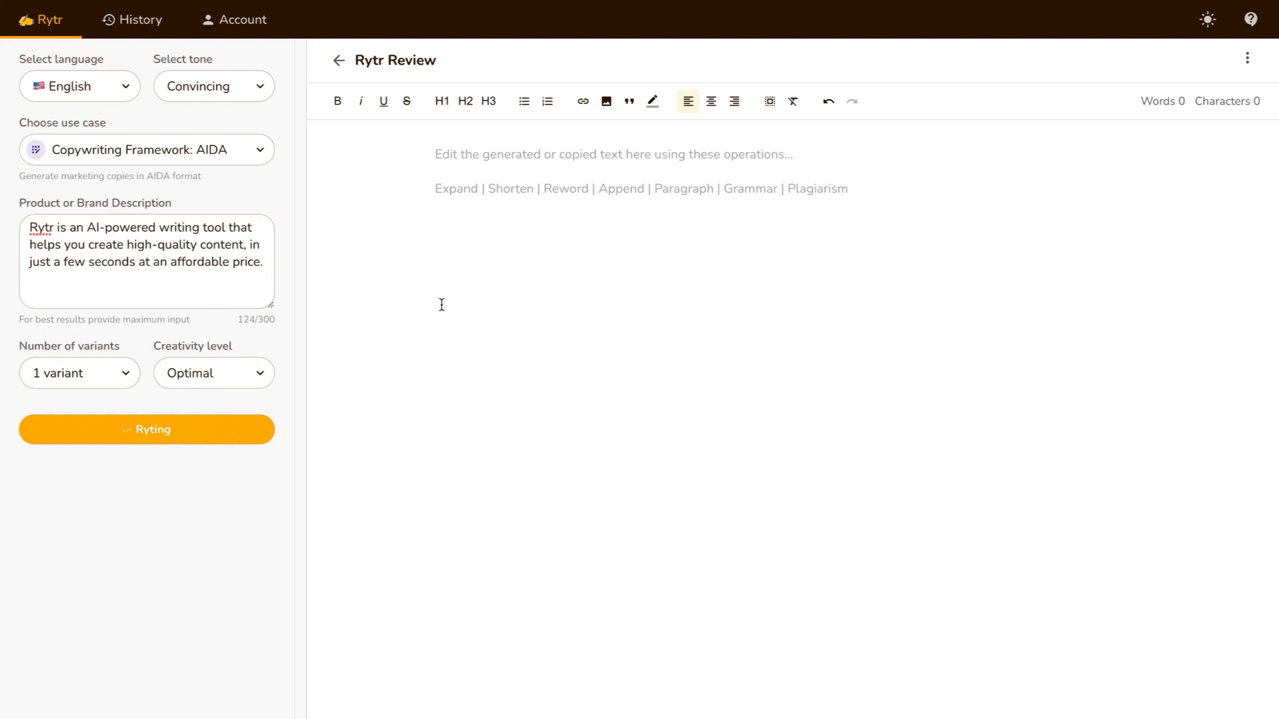
pyautogui.moveTo(644, 335)
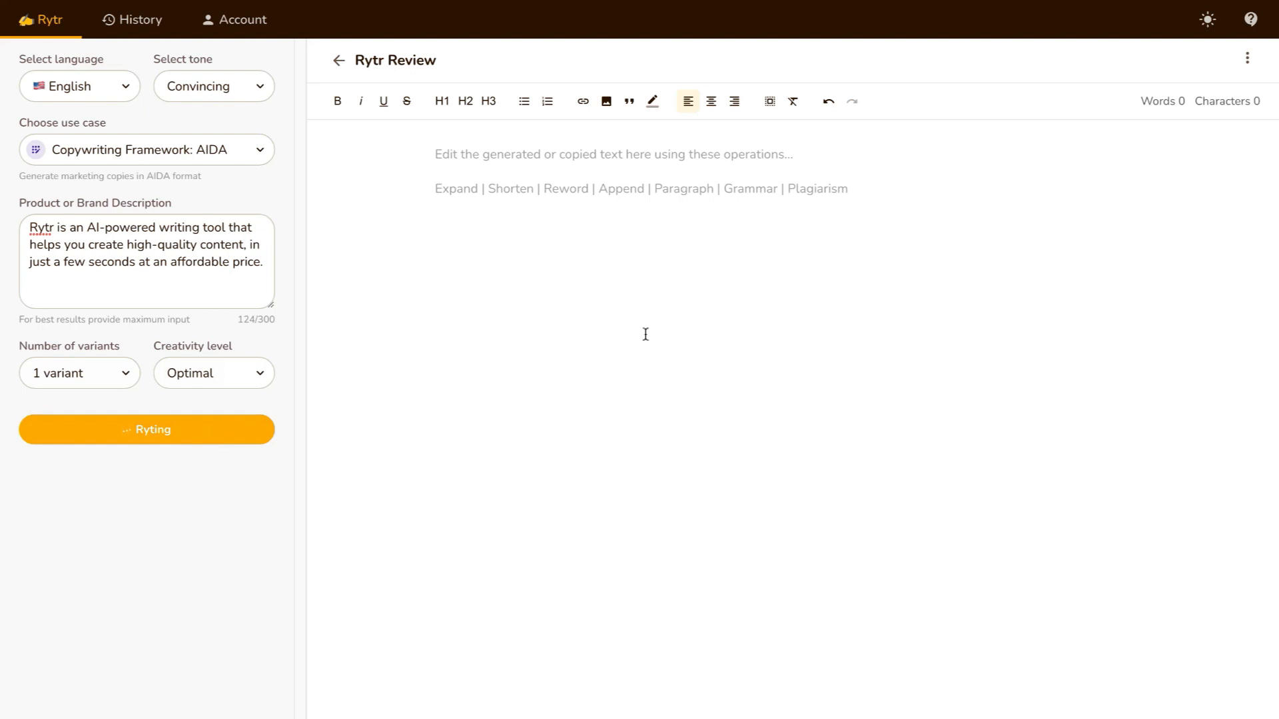
pyautogui.moveTo(672, 234)
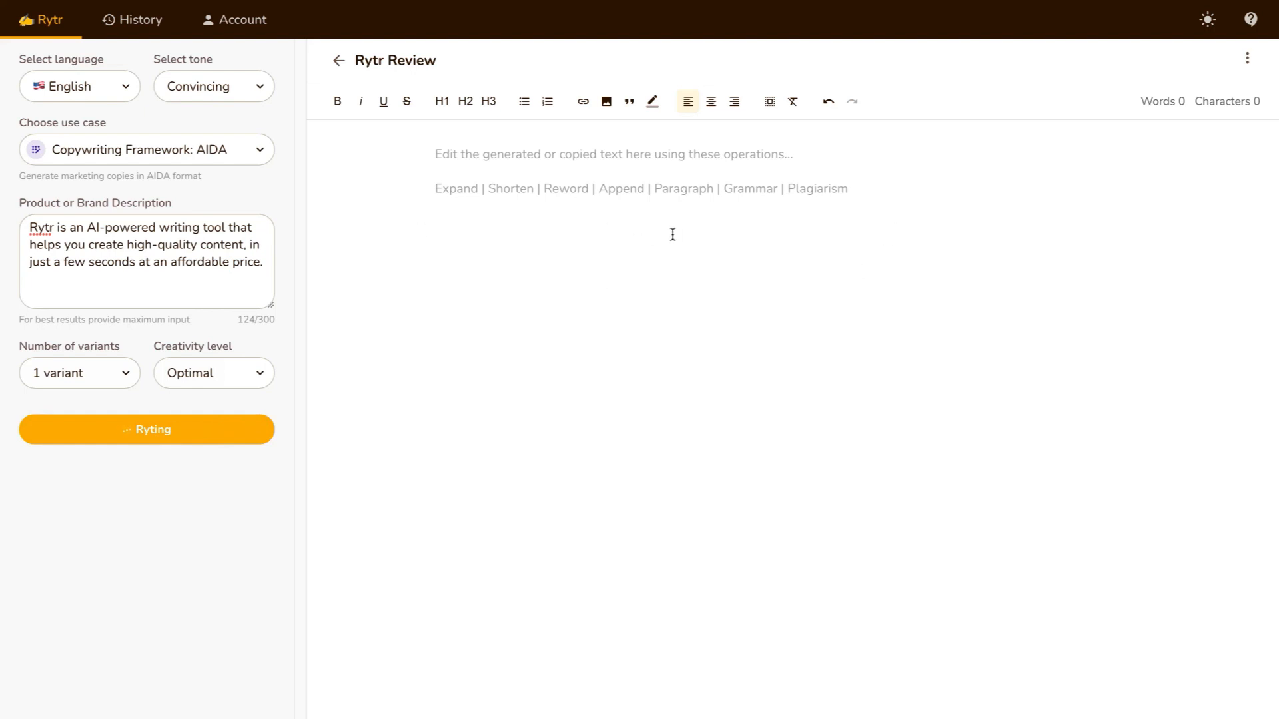
pyautogui.click(147, 429)
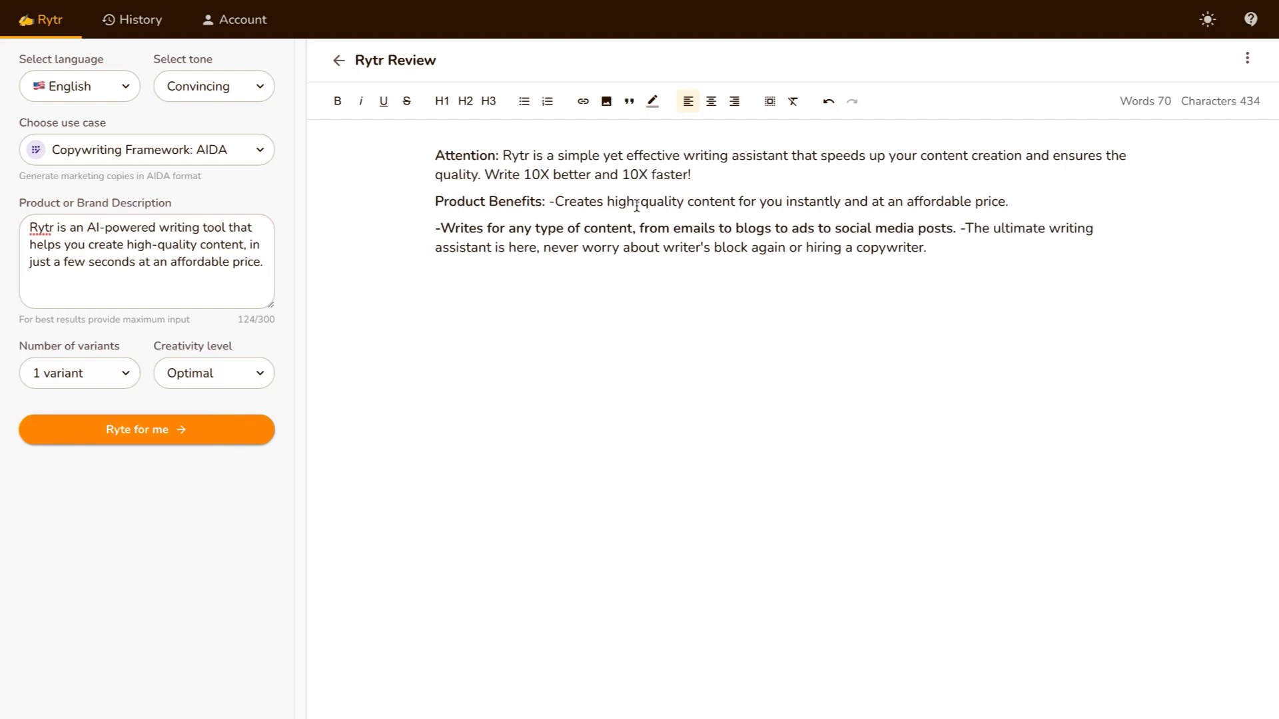
pyautogui.click(146, 429)
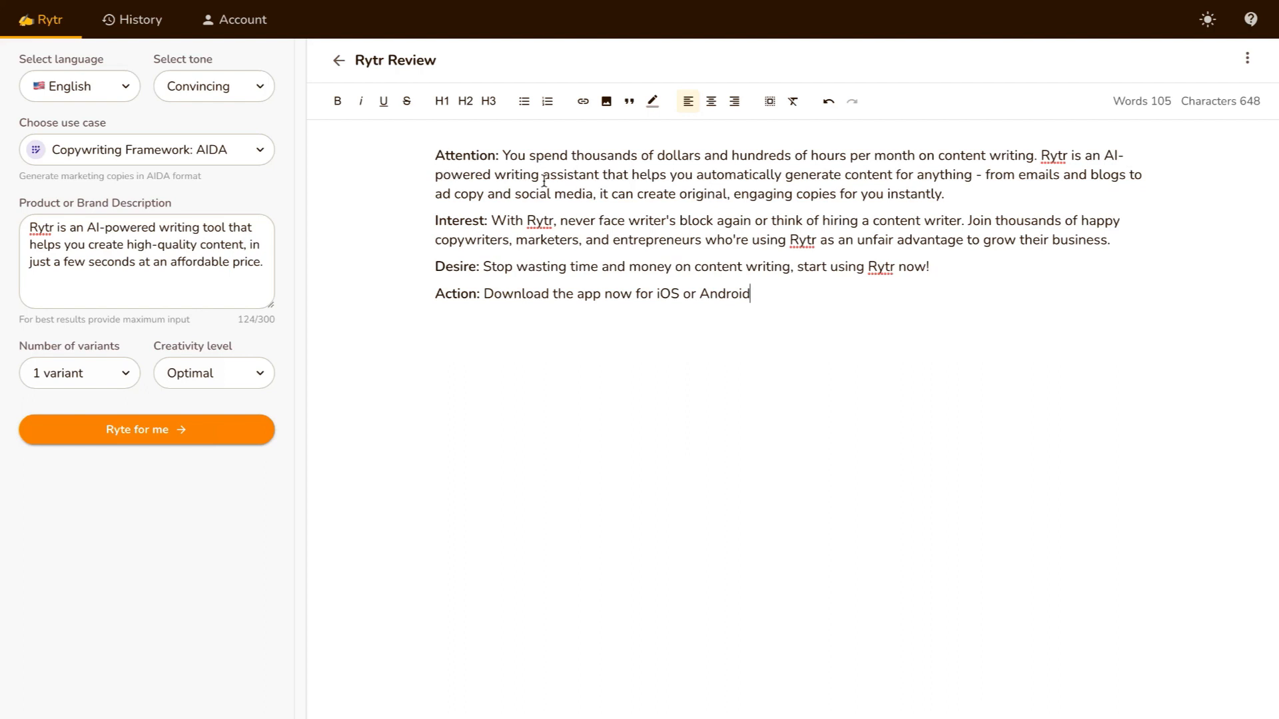
pyautogui.moveTo(775, 174)
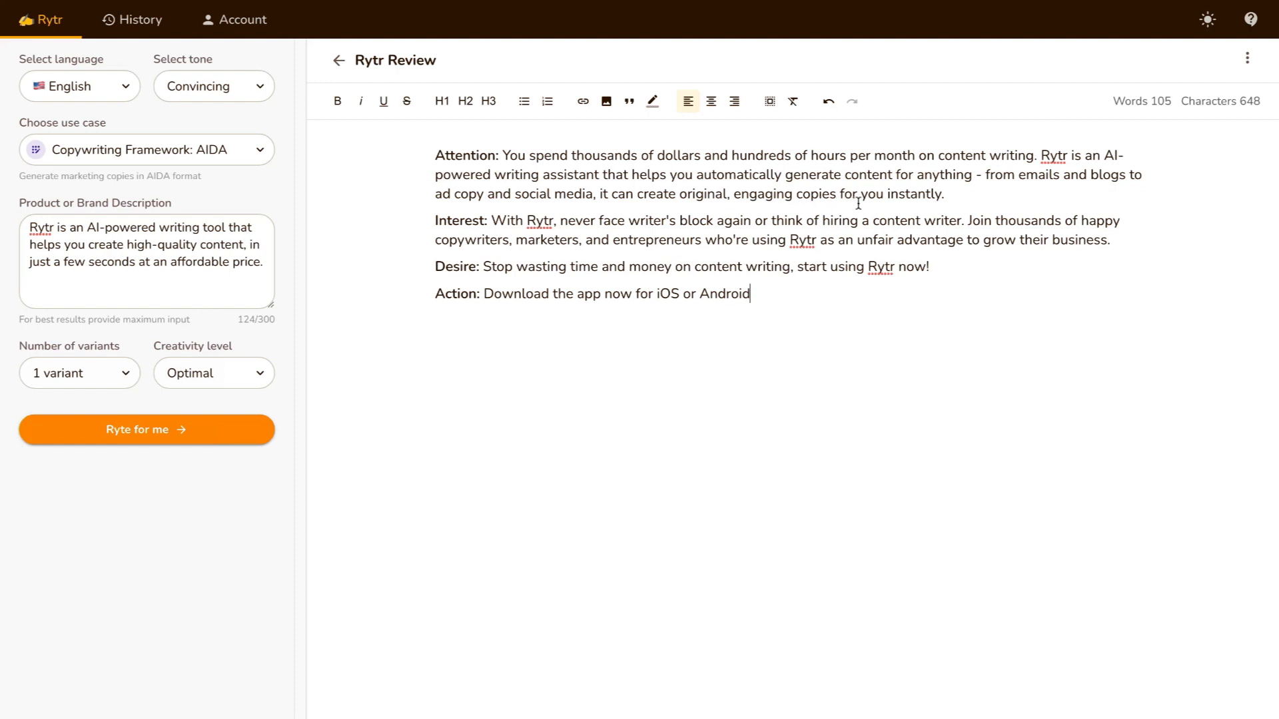
pyautogui.moveTo(706, 342)
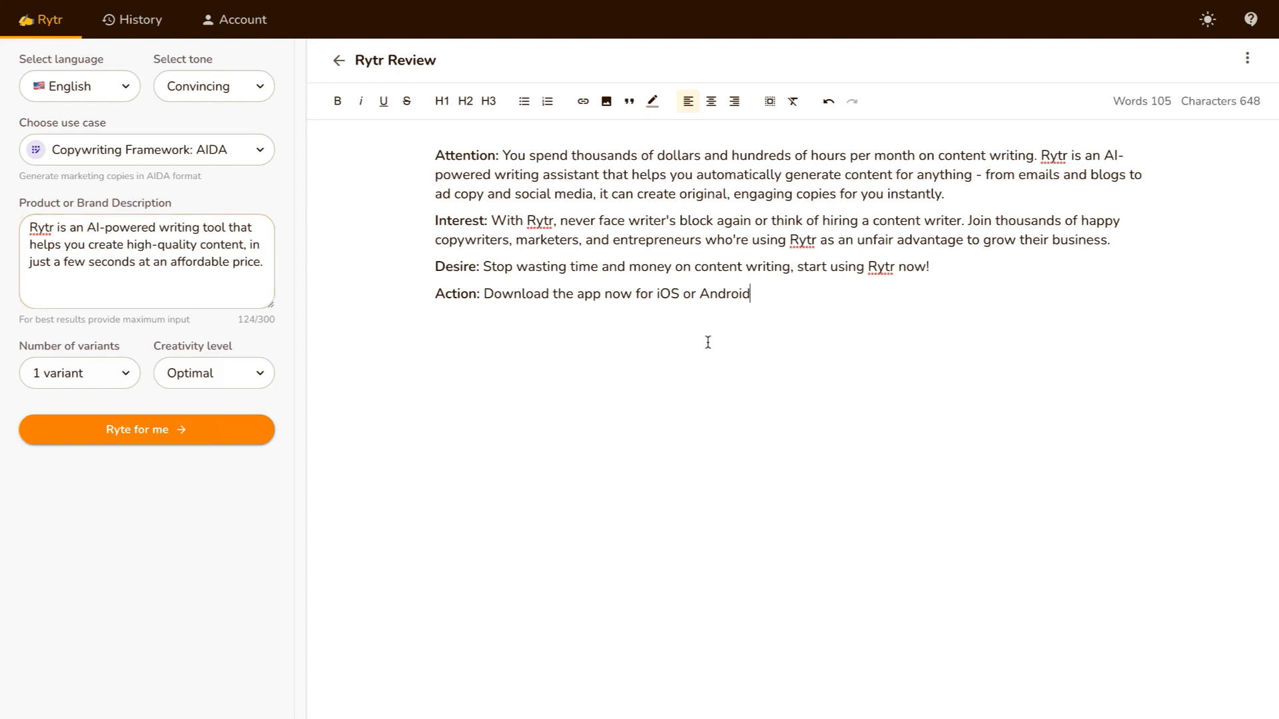
pyautogui.moveTo(959, 196)
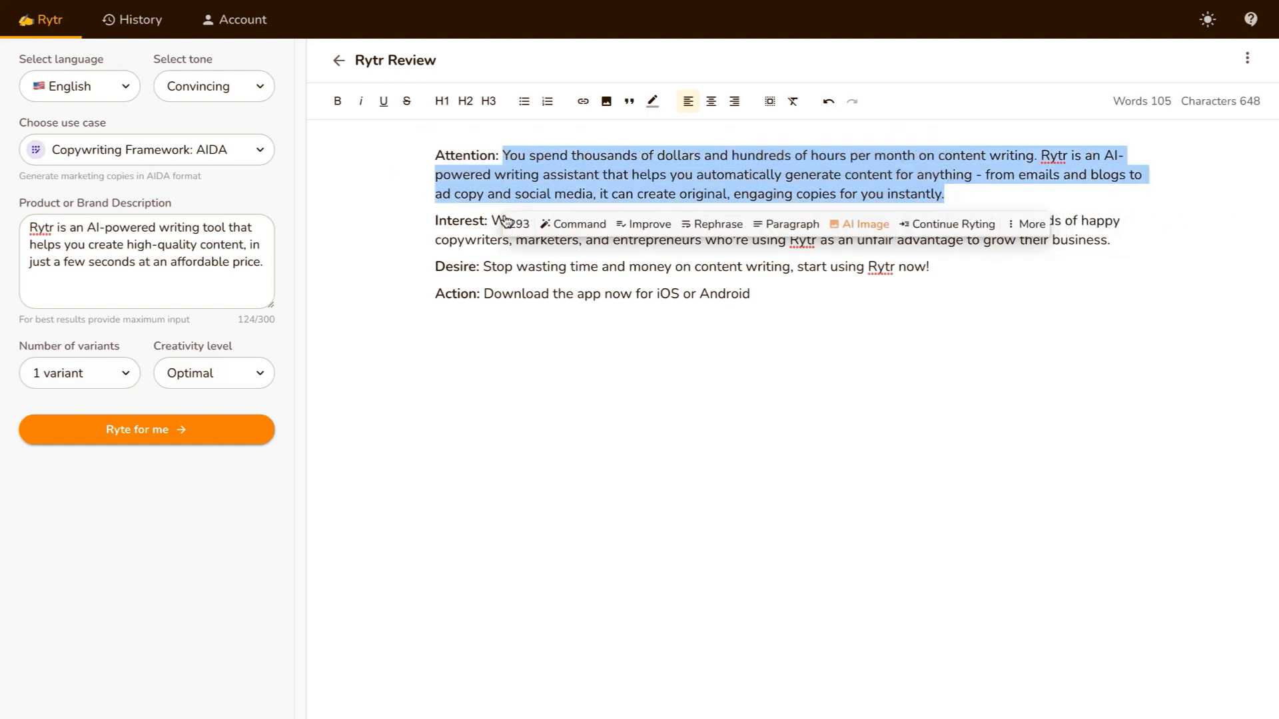
pyautogui.moveTo(648, 225)
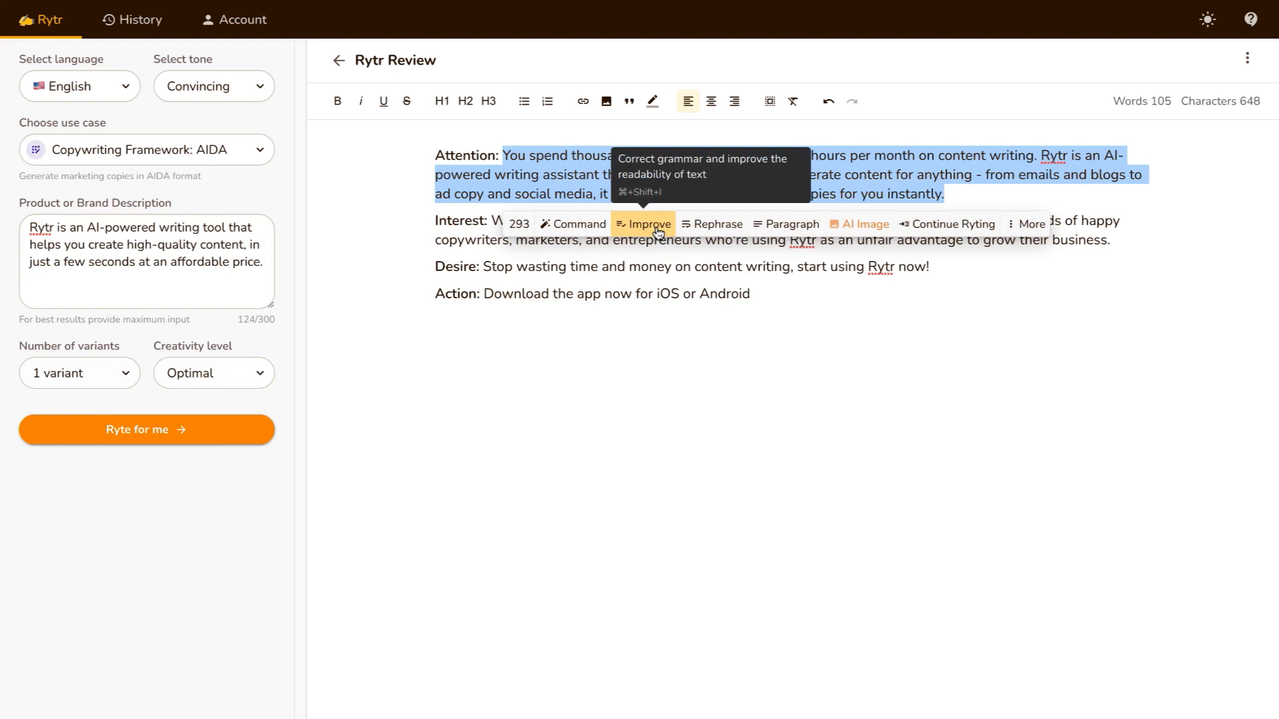
pyautogui.moveTo(719, 225)
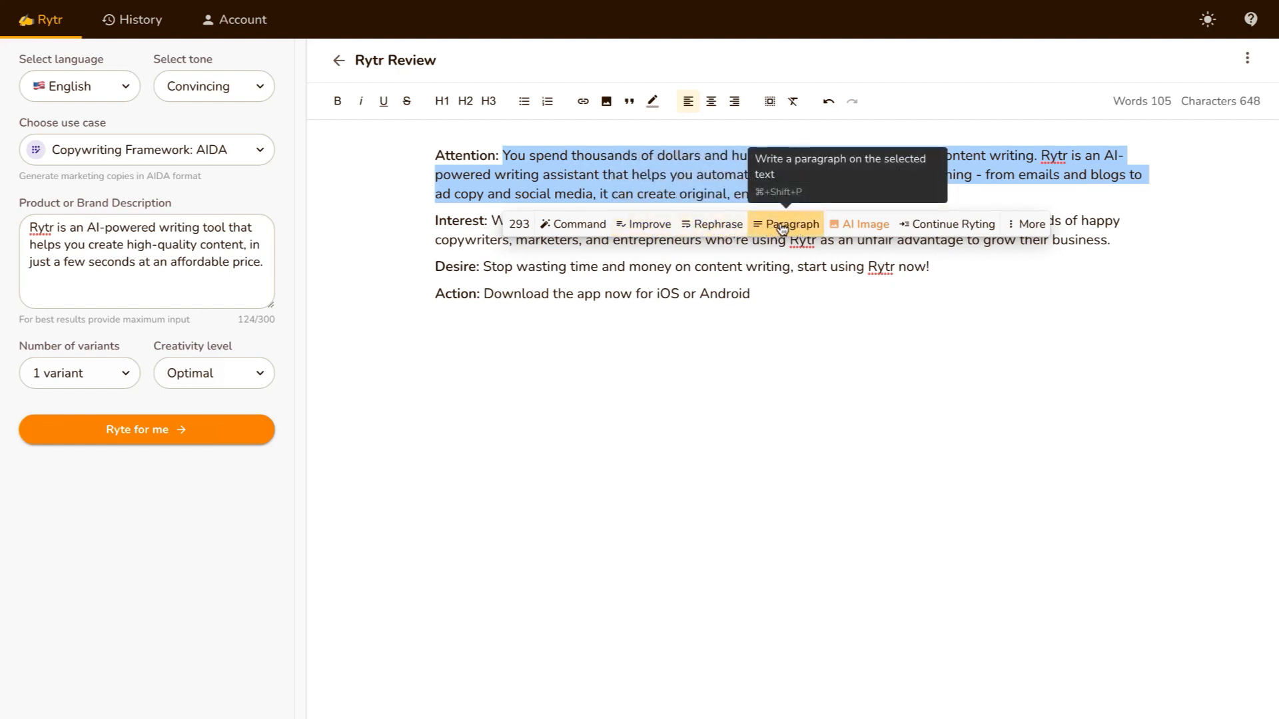
pyautogui.moveTo(951, 224)
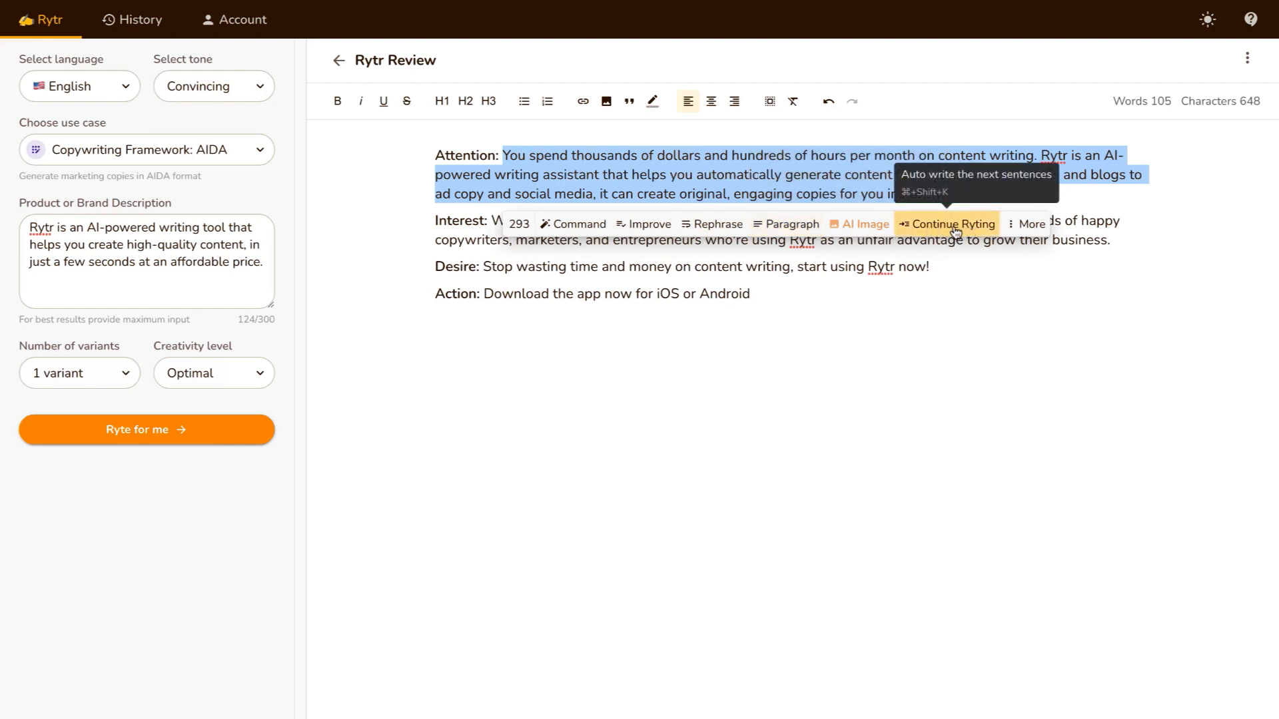
pyautogui.moveTo(1028, 224)
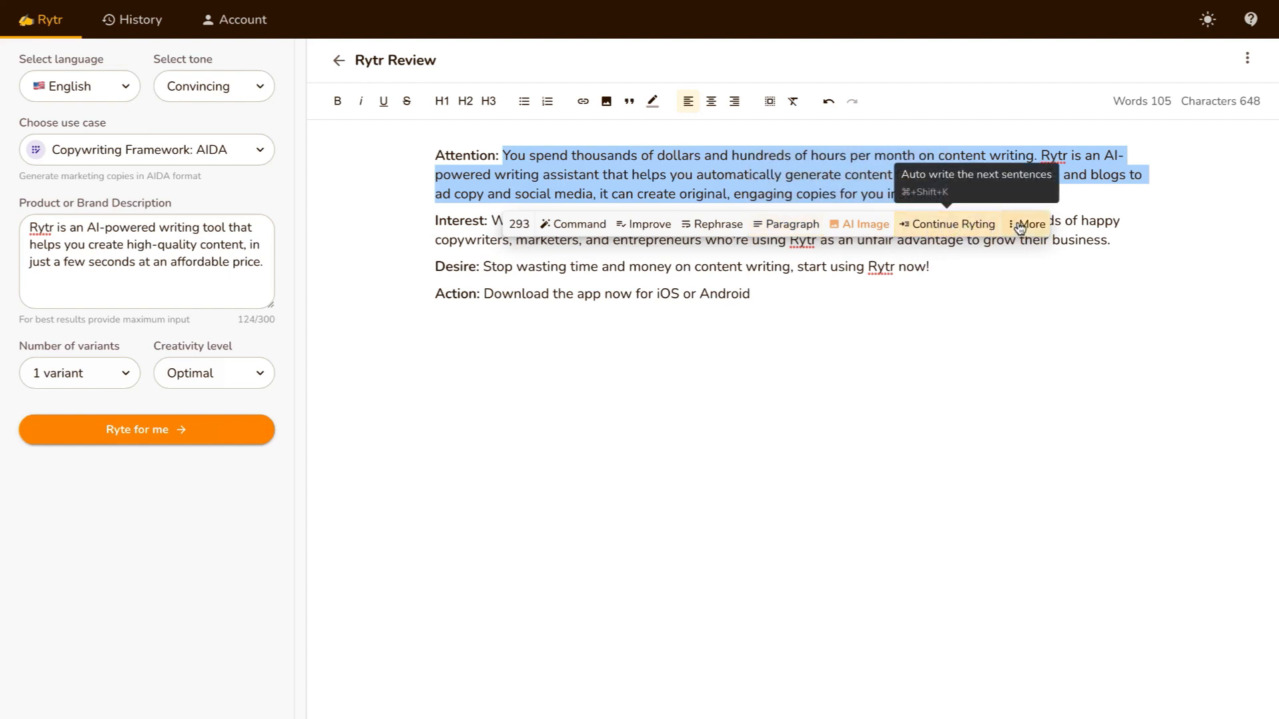
# Show more AI editing operations for the selected Attention paragraph.
pyautogui.click(1029, 224)
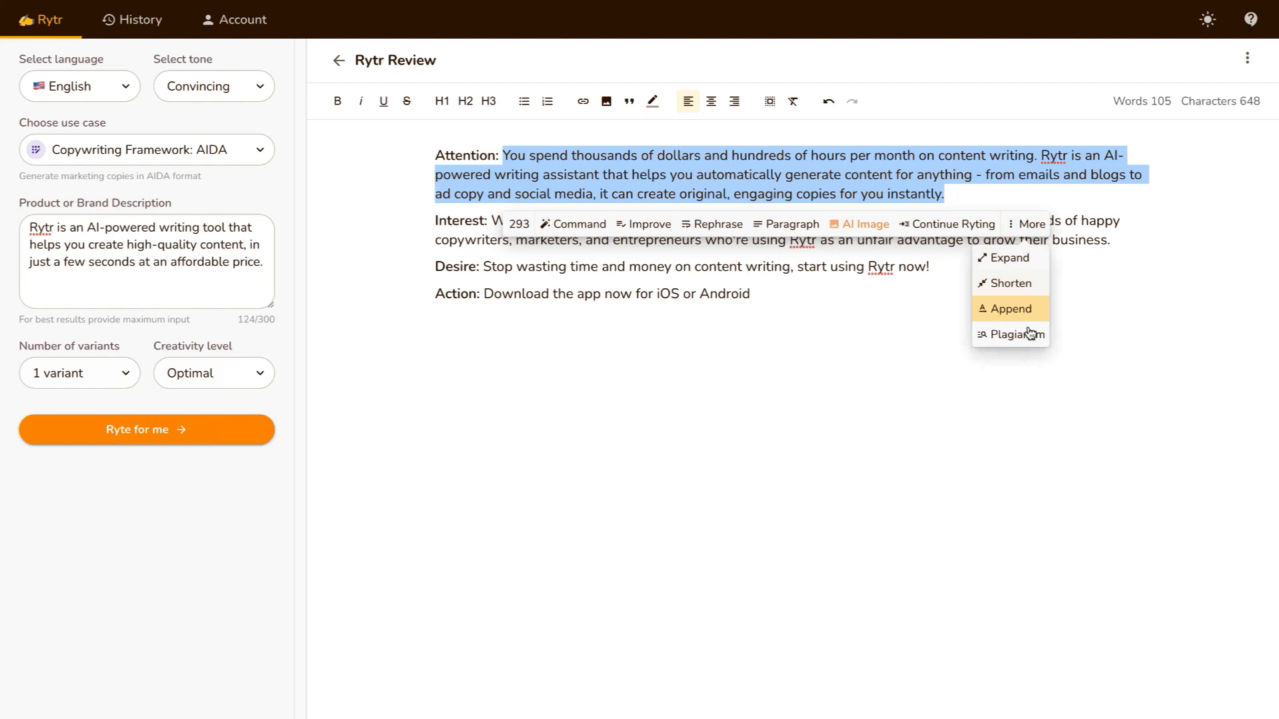
pyautogui.moveTo(1011, 308)
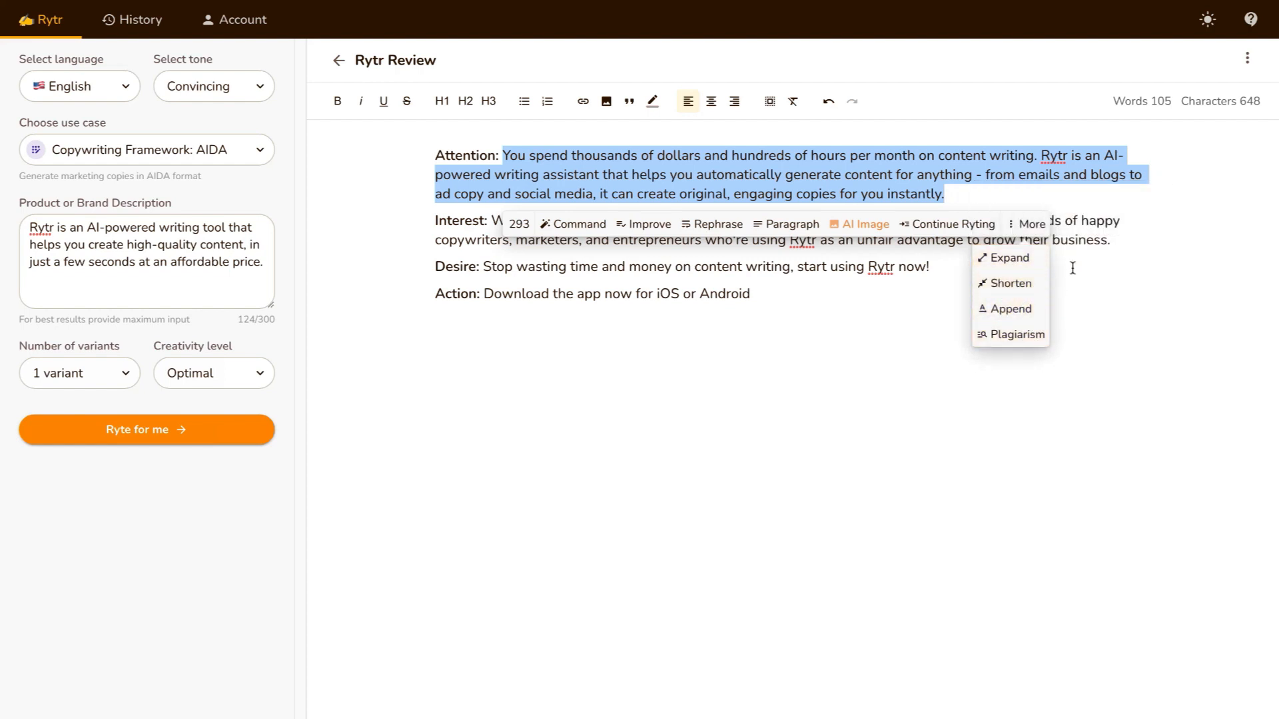
pyautogui.moveTo(716, 225)
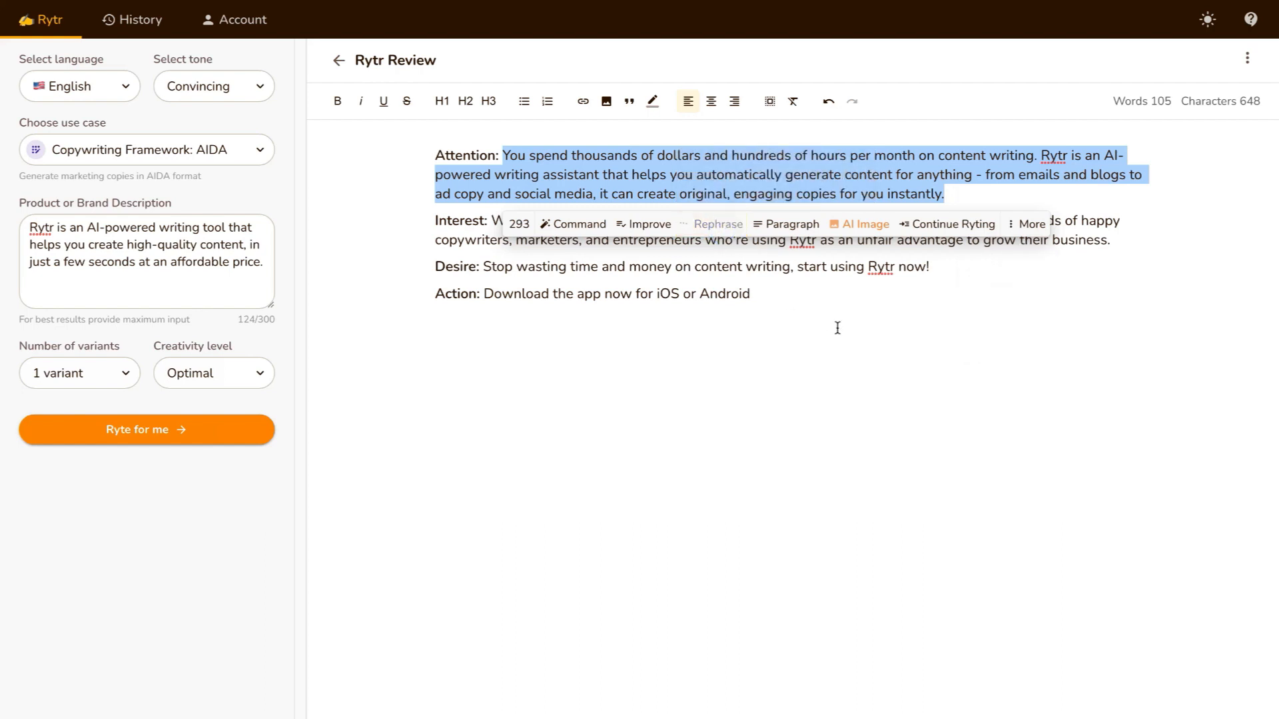
pyautogui.moveTo(700, 120)
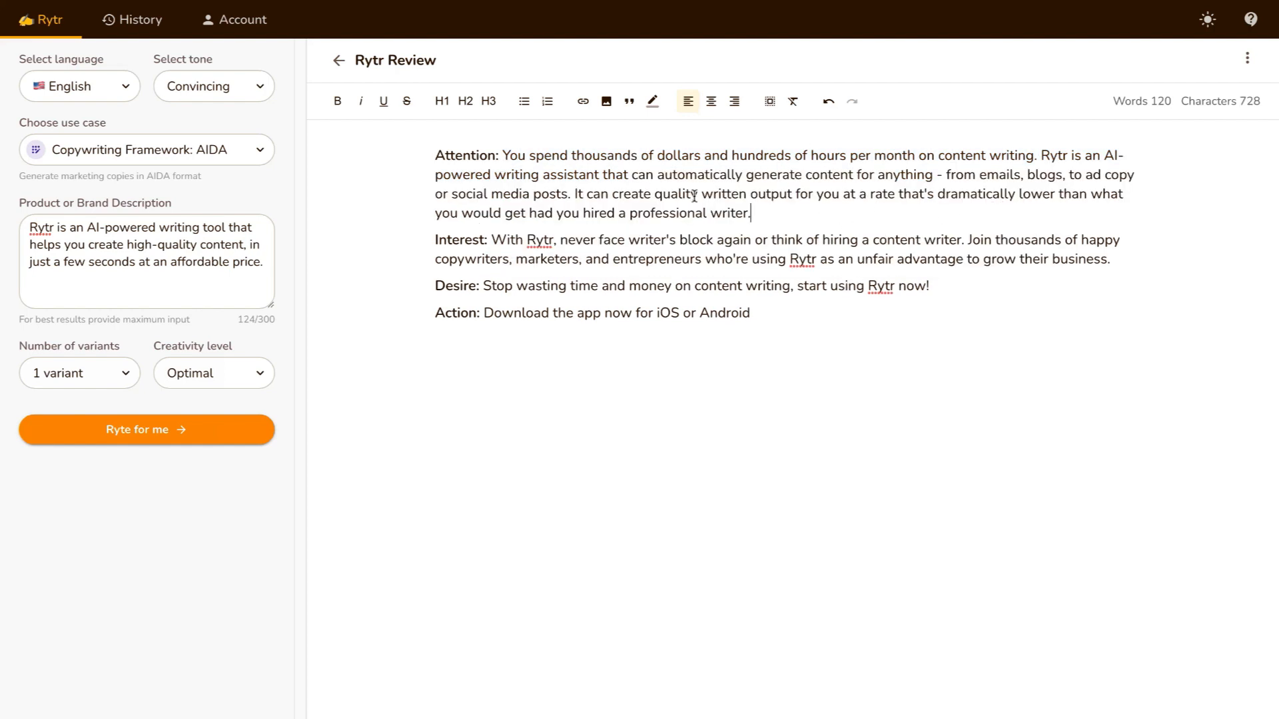
pyautogui.moveTo(759, 223)
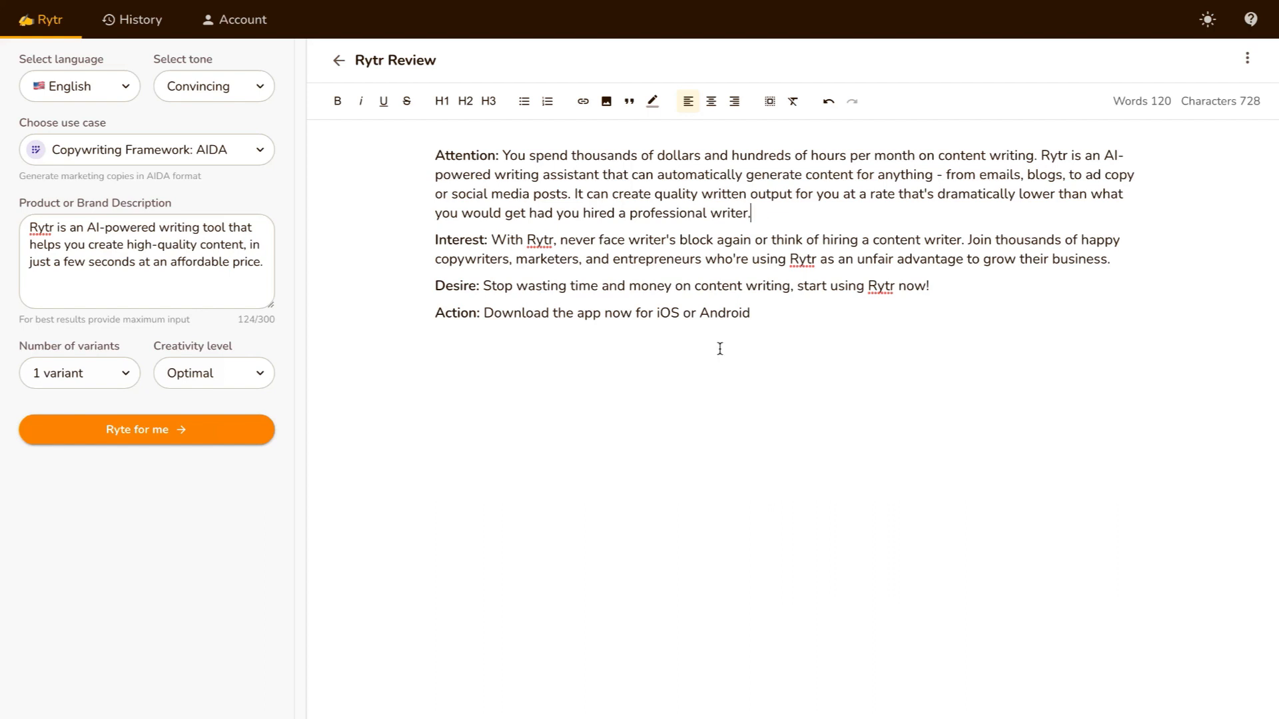
# Start a blank document and generate a blog outline for the keyword 'Rytr Review'.
pyautogui.click(145, 149)
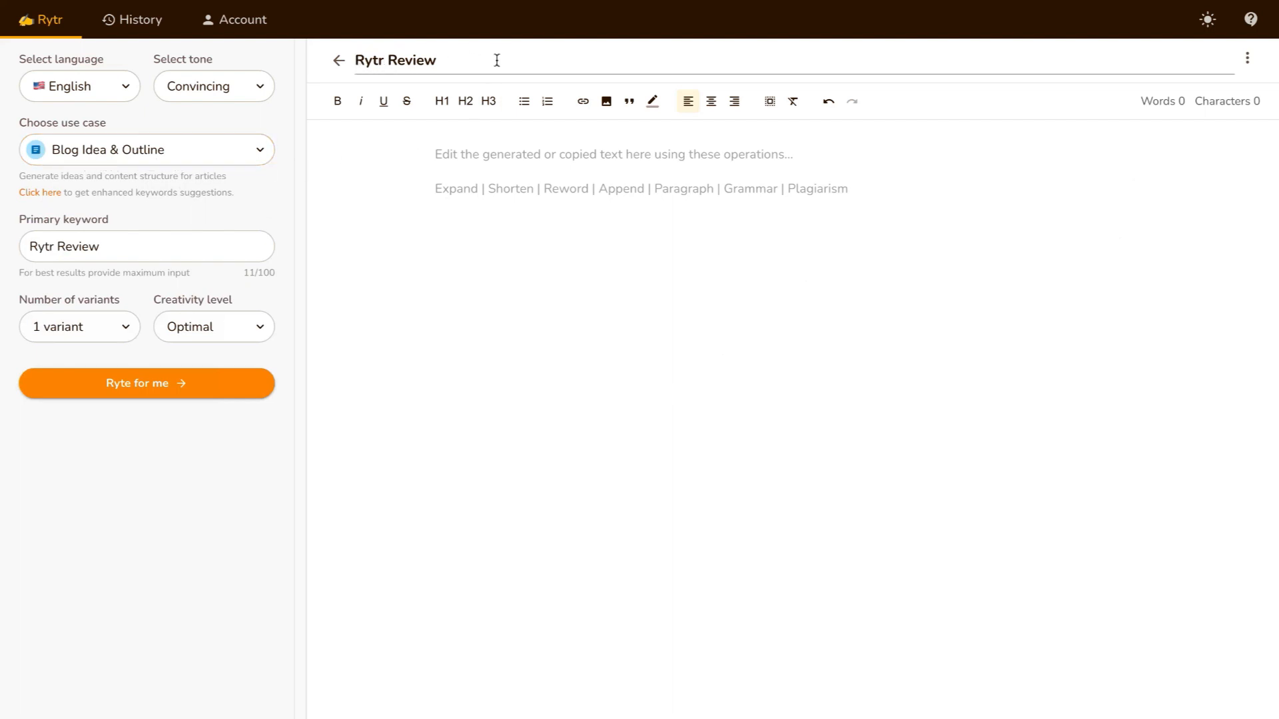
pyautogui.moveTo(127, 289)
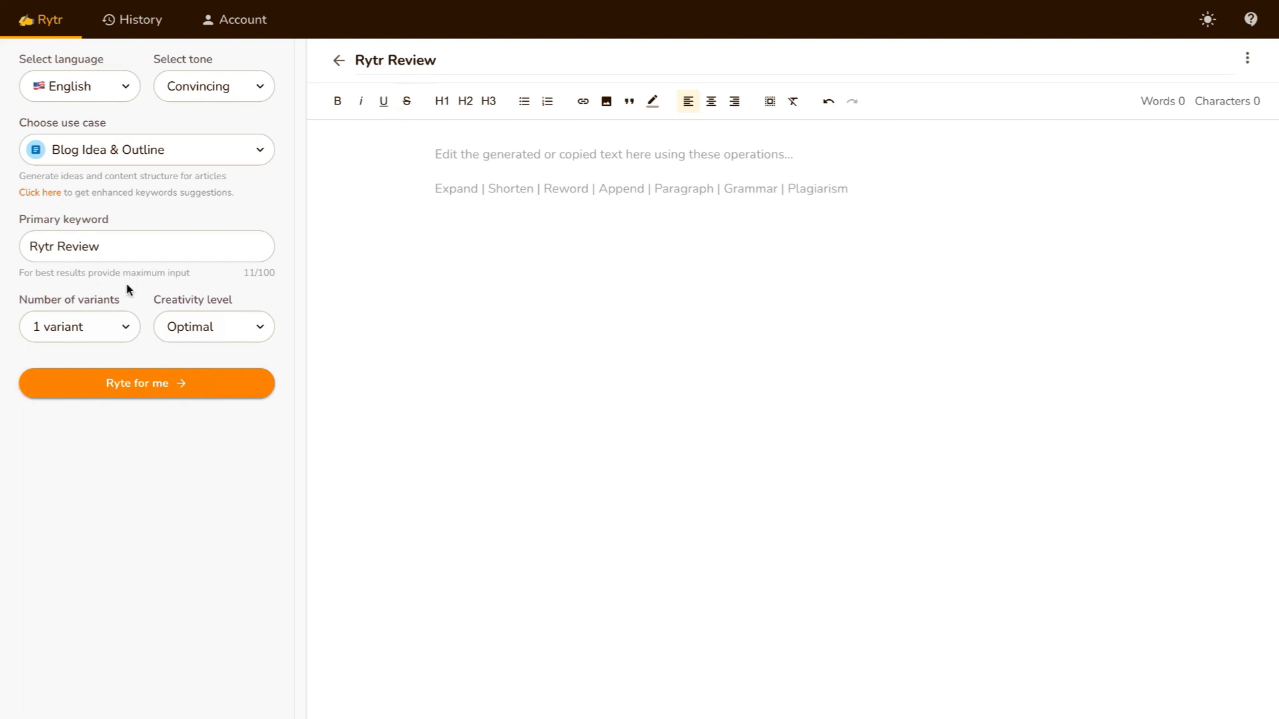
pyautogui.click(147, 246)
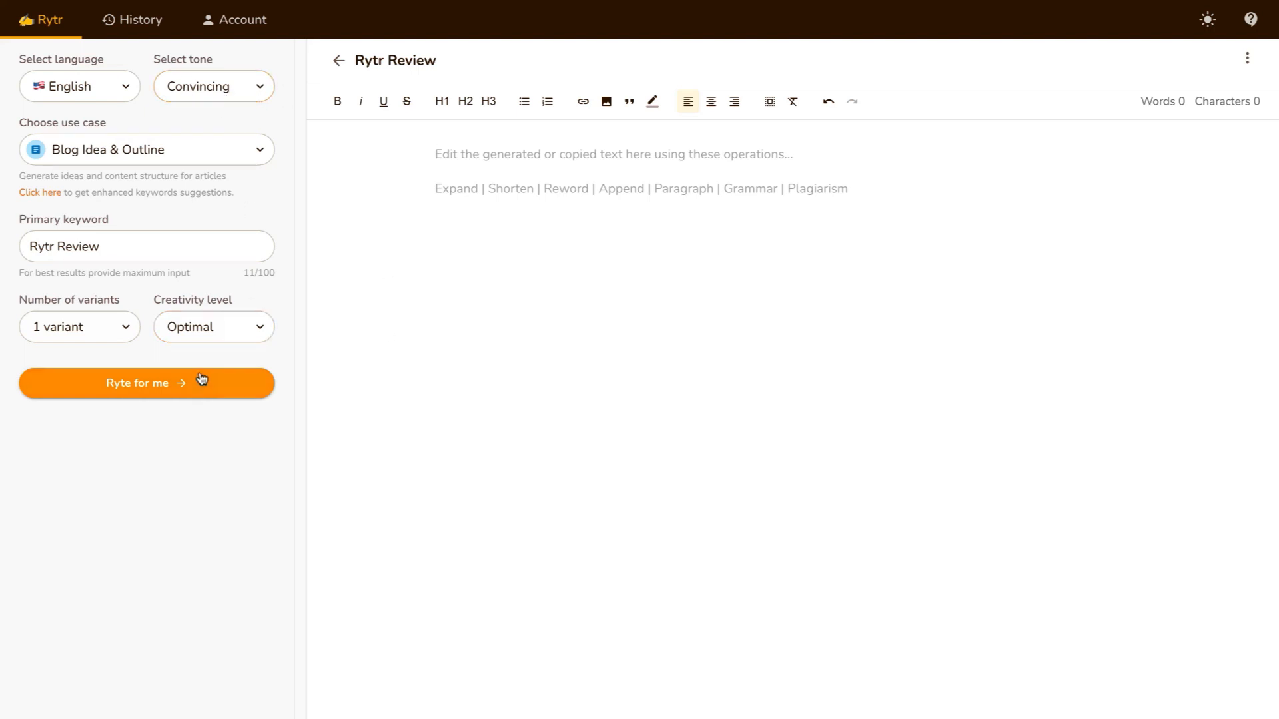
pyautogui.click(147, 383)
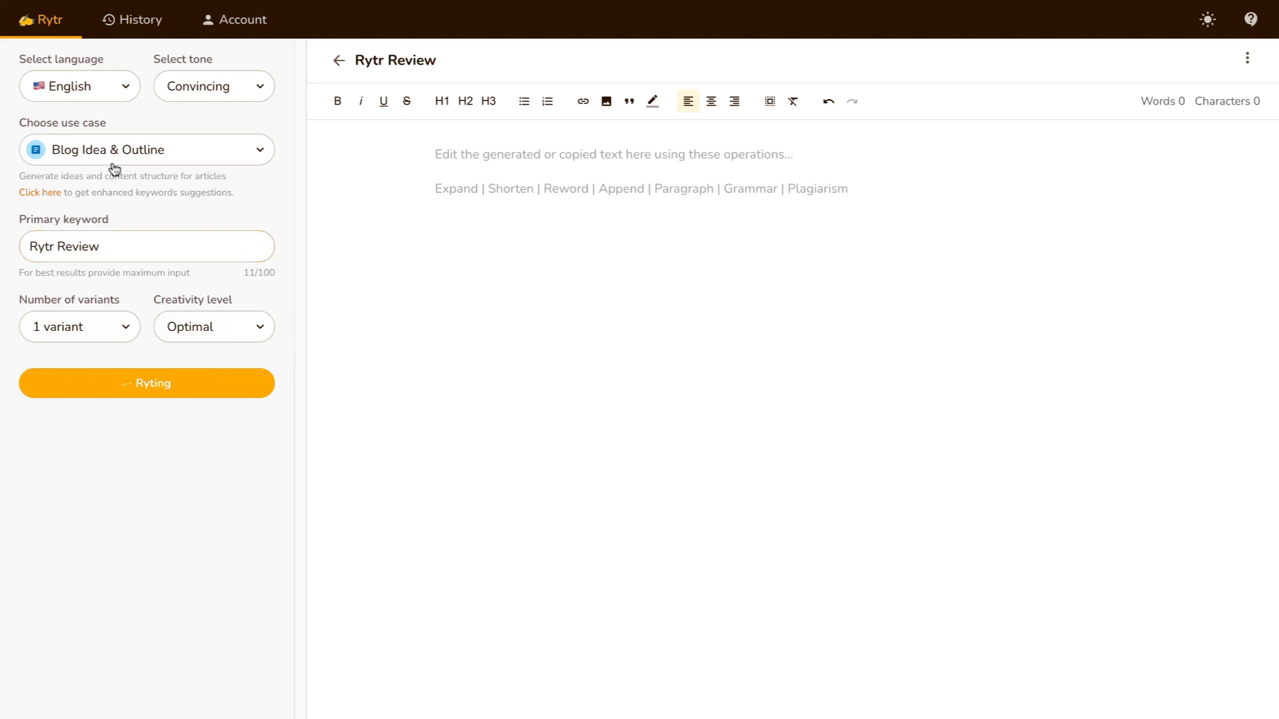
pyautogui.moveTo(275, 204)
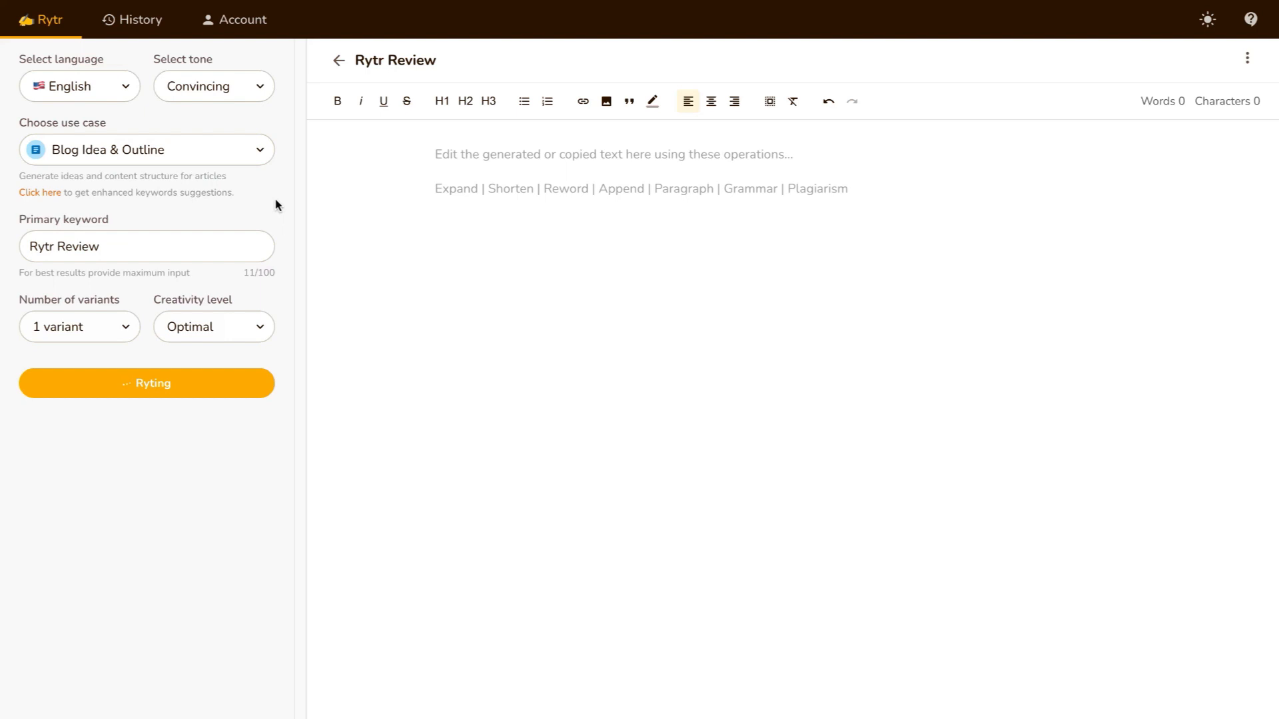
pyautogui.click(147, 382)
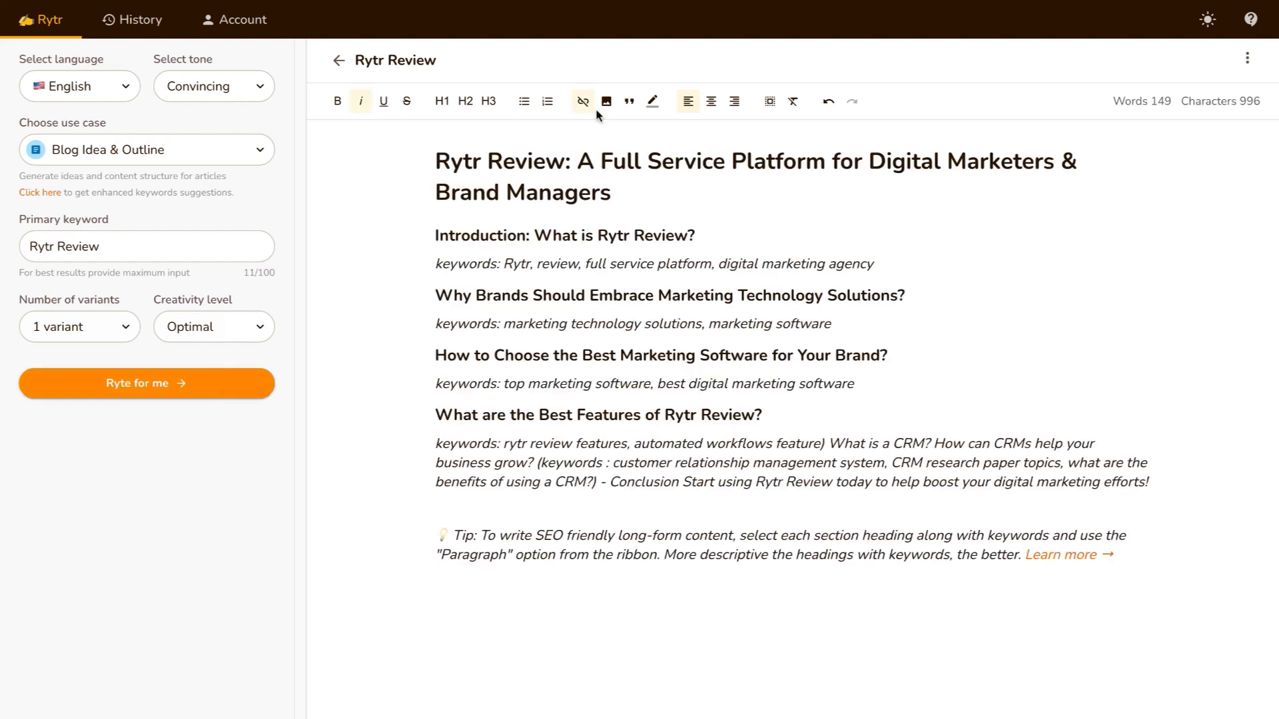
pyautogui.moveTo(459, 160)
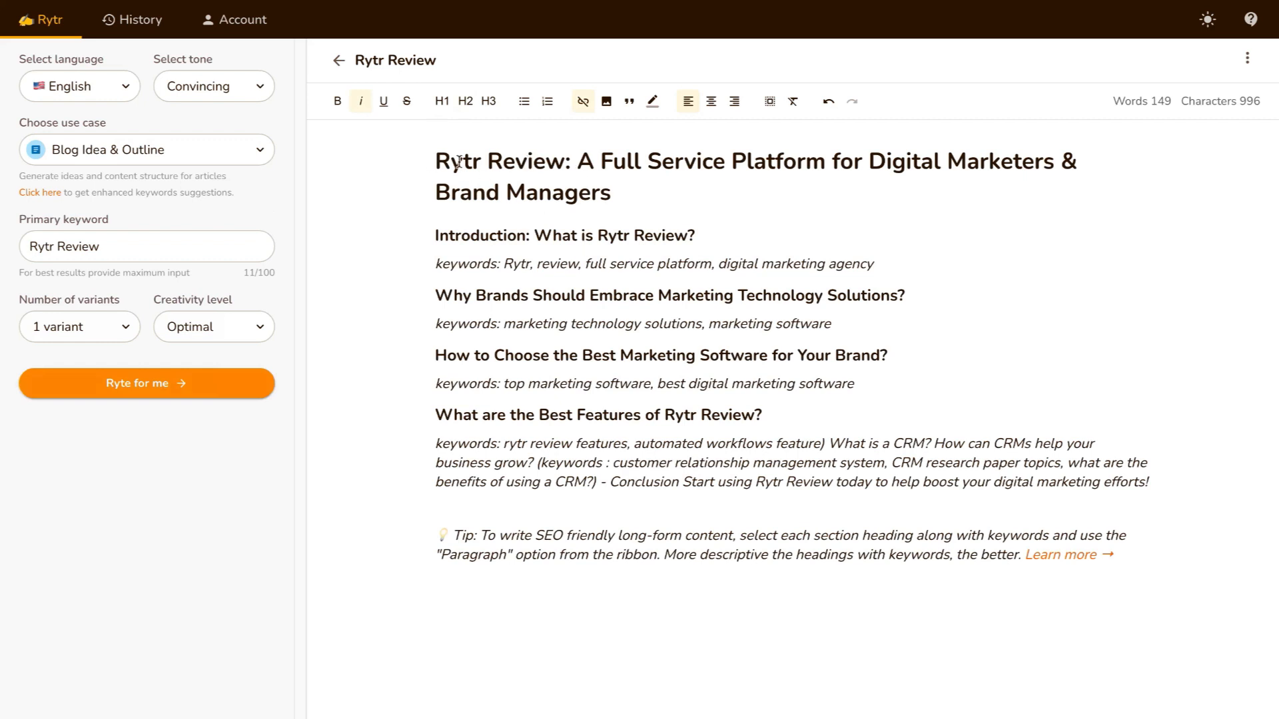
pyautogui.moveTo(874, 164)
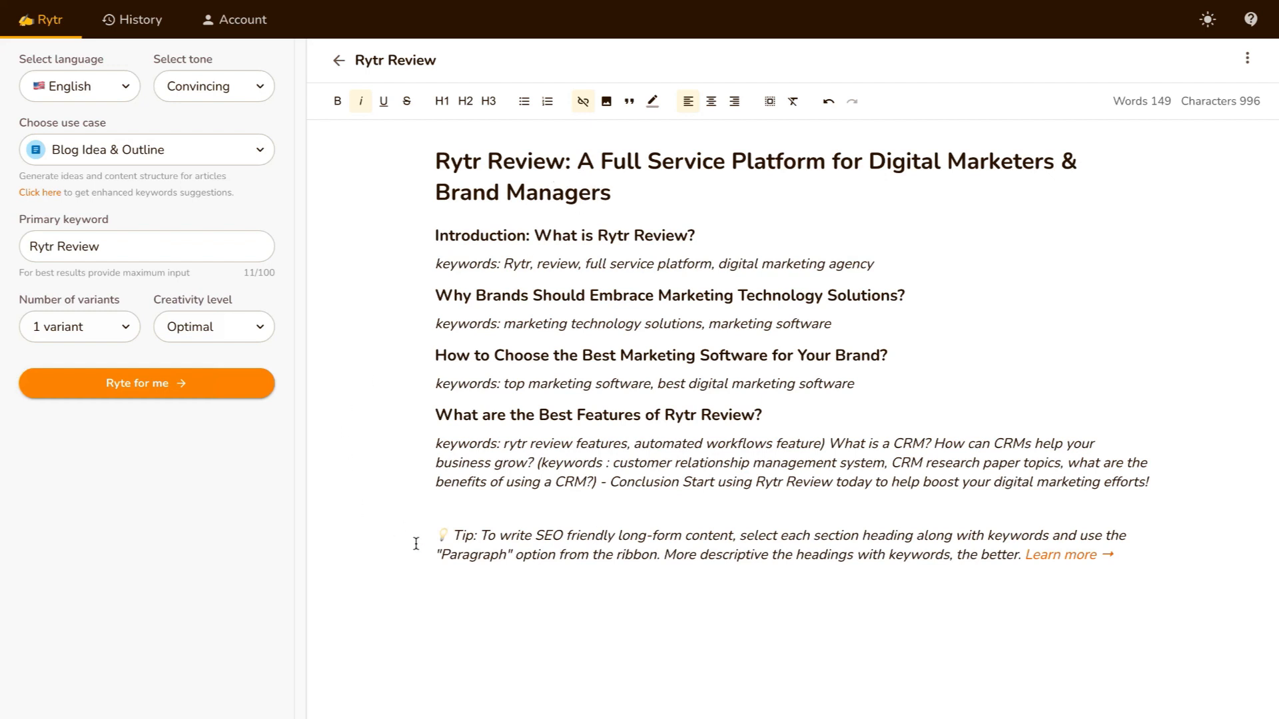
pyautogui.moveTo(552, 537)
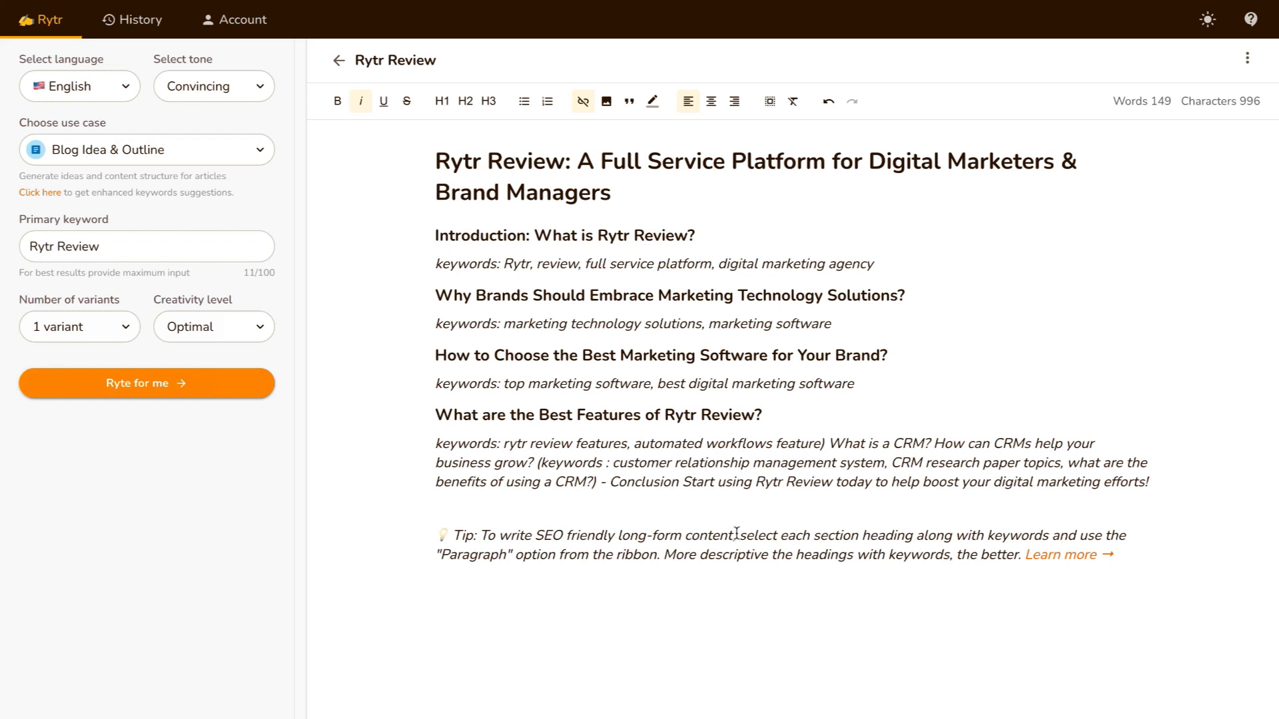
pyautogui.moveTo(970, 535)
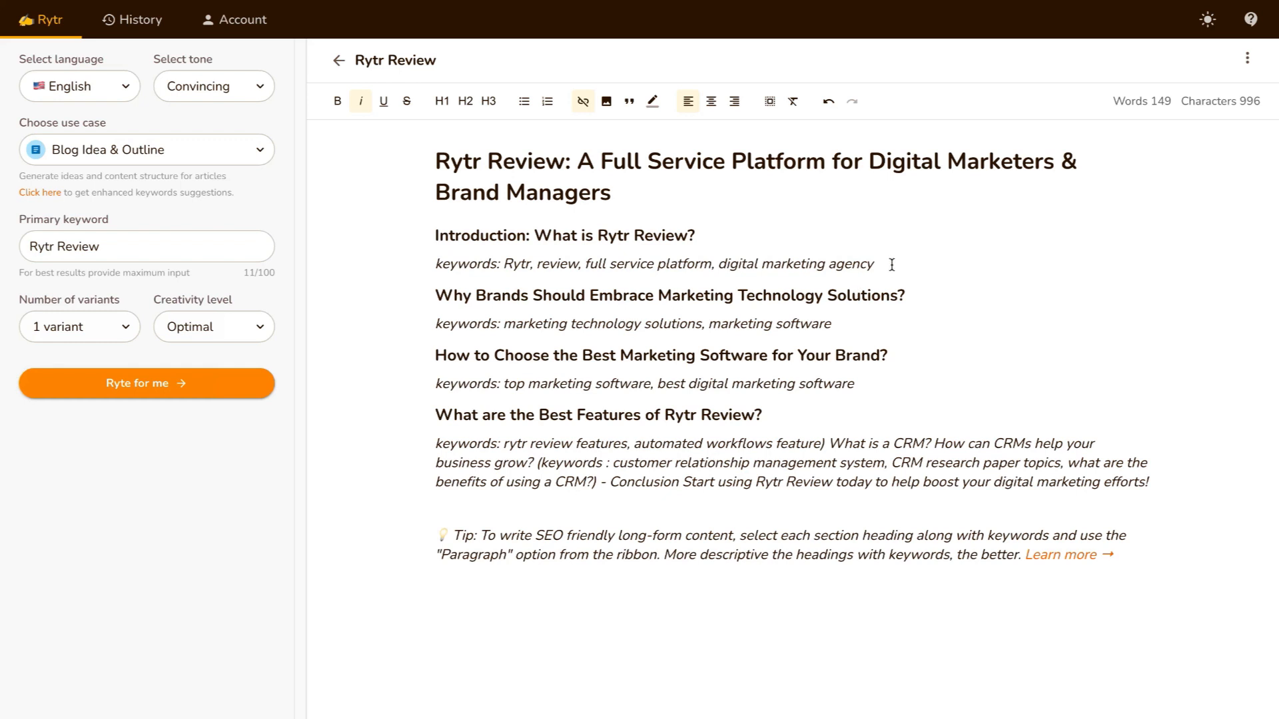
pyautogui.moveTo(436, 236); pyautogui.dragTo(872, 264)
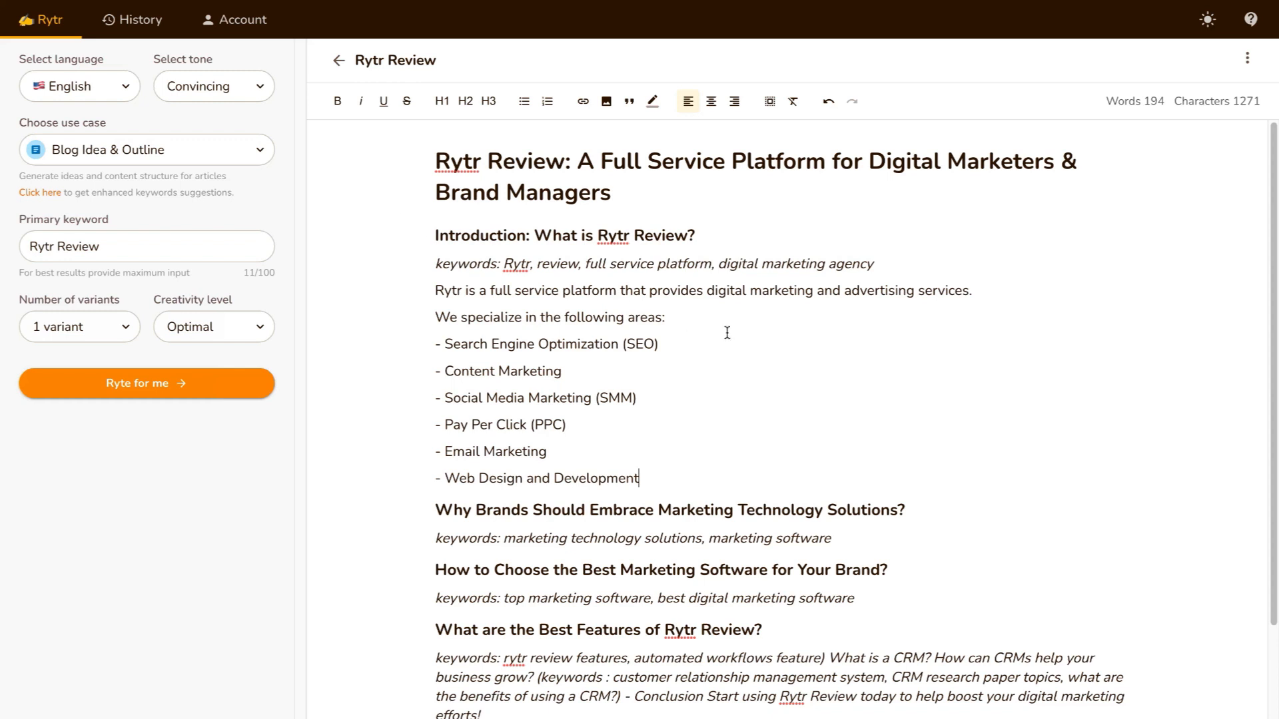
# Scroll down through the introduction paragraph and six-item marketing services list.
pyautogui.scroll(-3)
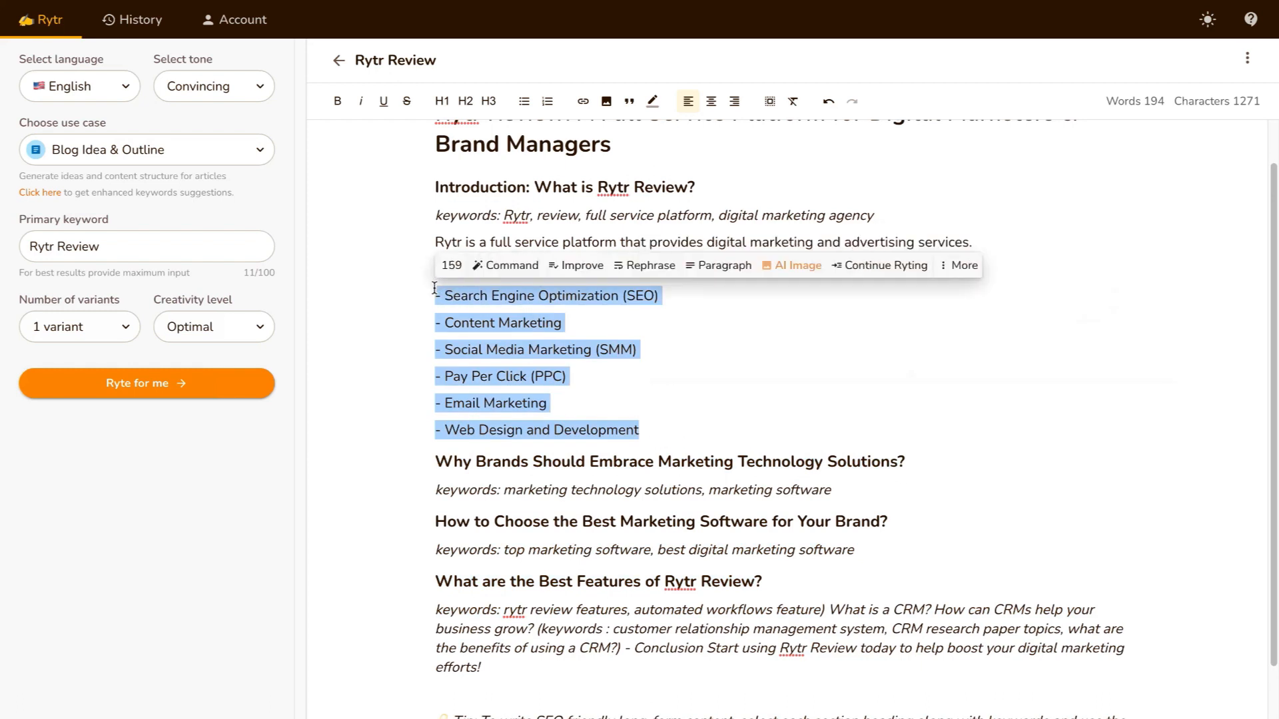
pyautogui.moveTo(649, 265)
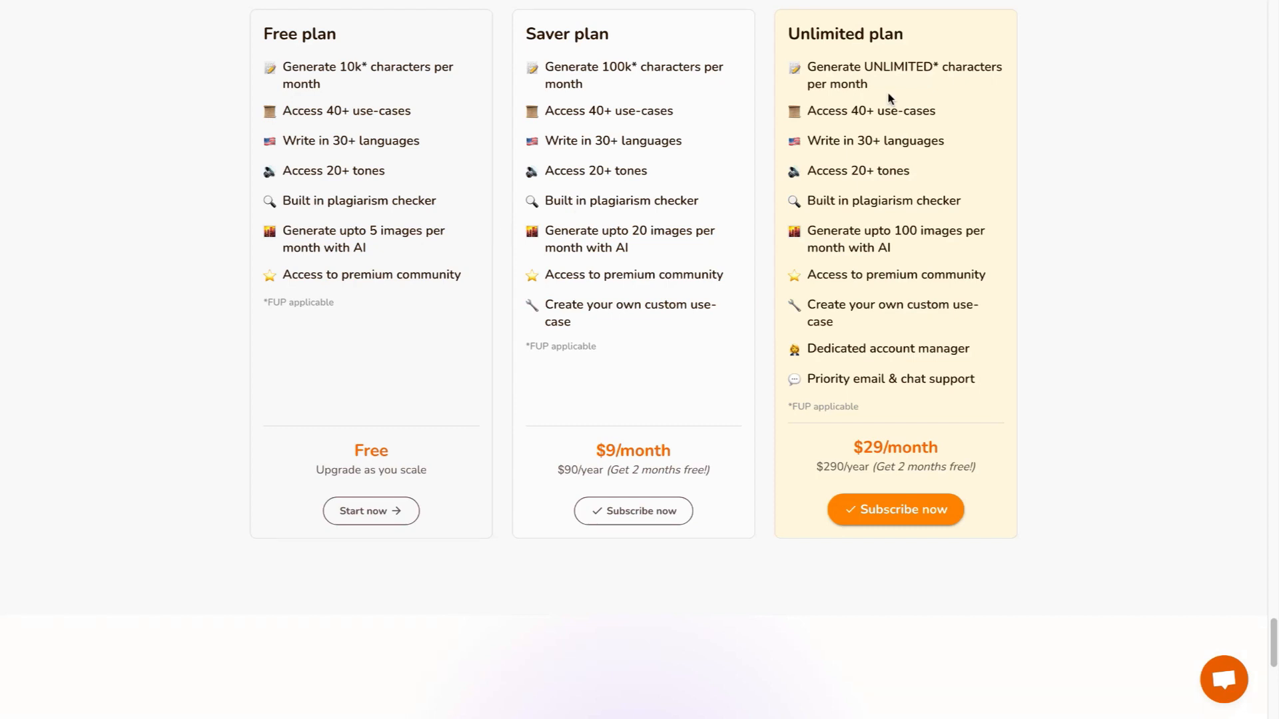
pyautogui.moveTo(831, 443)
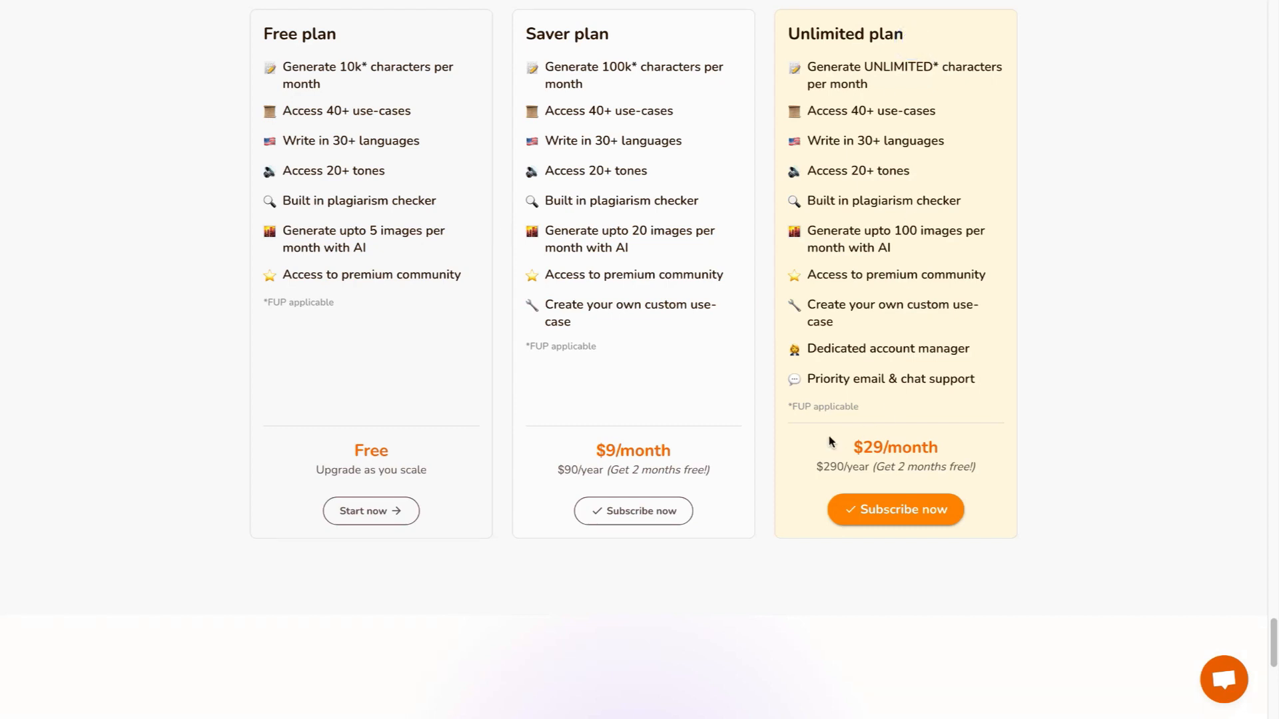
pyautogui.moveTo(1048, 368)
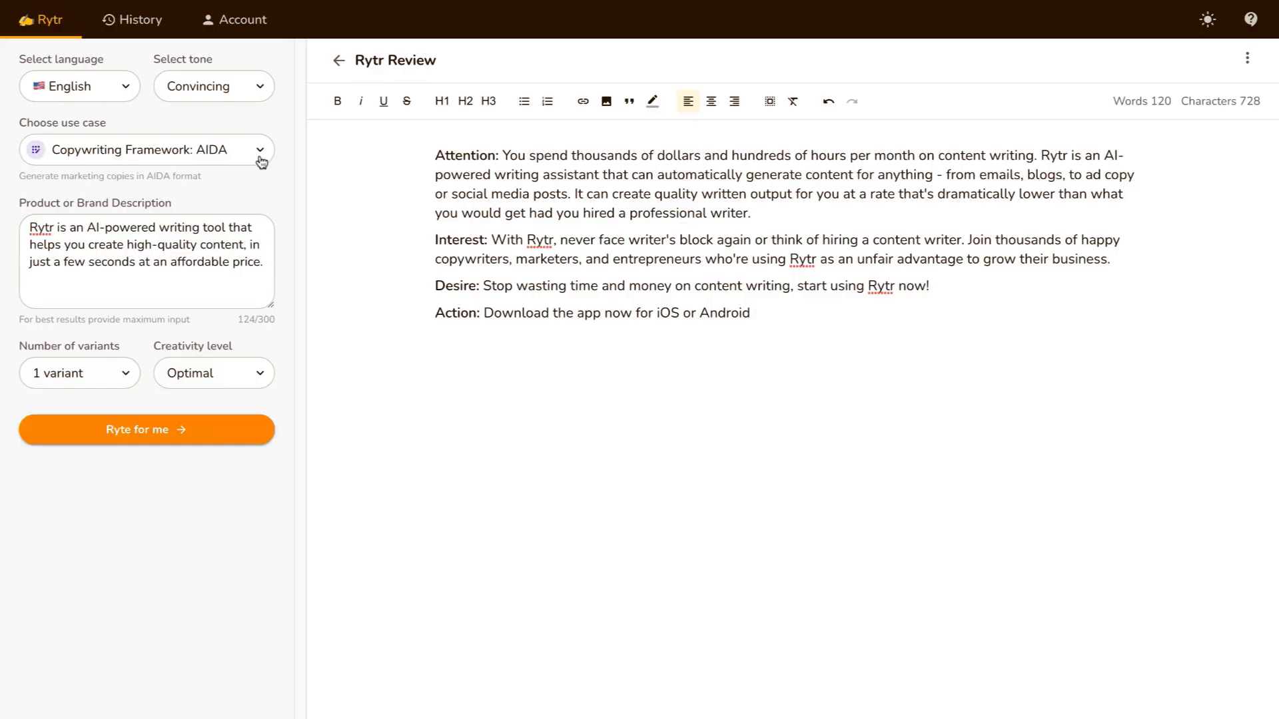
# Open the use case dropdown and scroll through the available writing use cases.
pyautogui.click(147, 149)
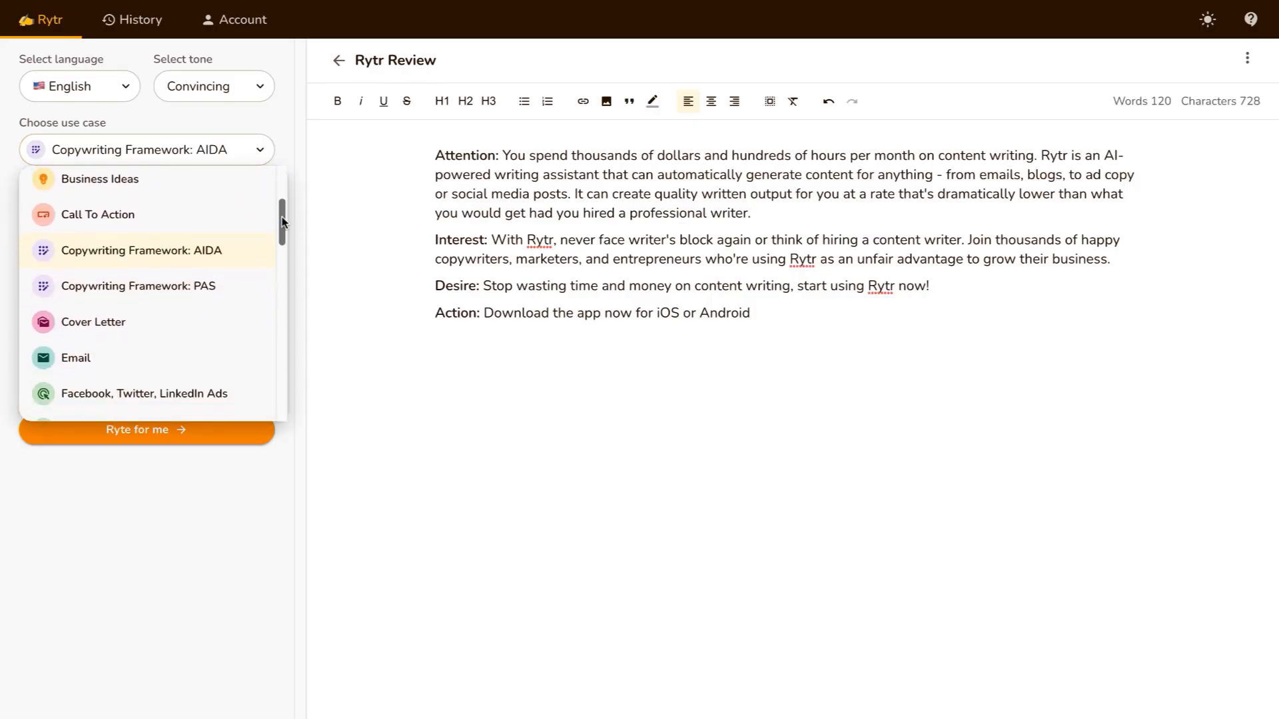
pyautogui.scroll(-3)
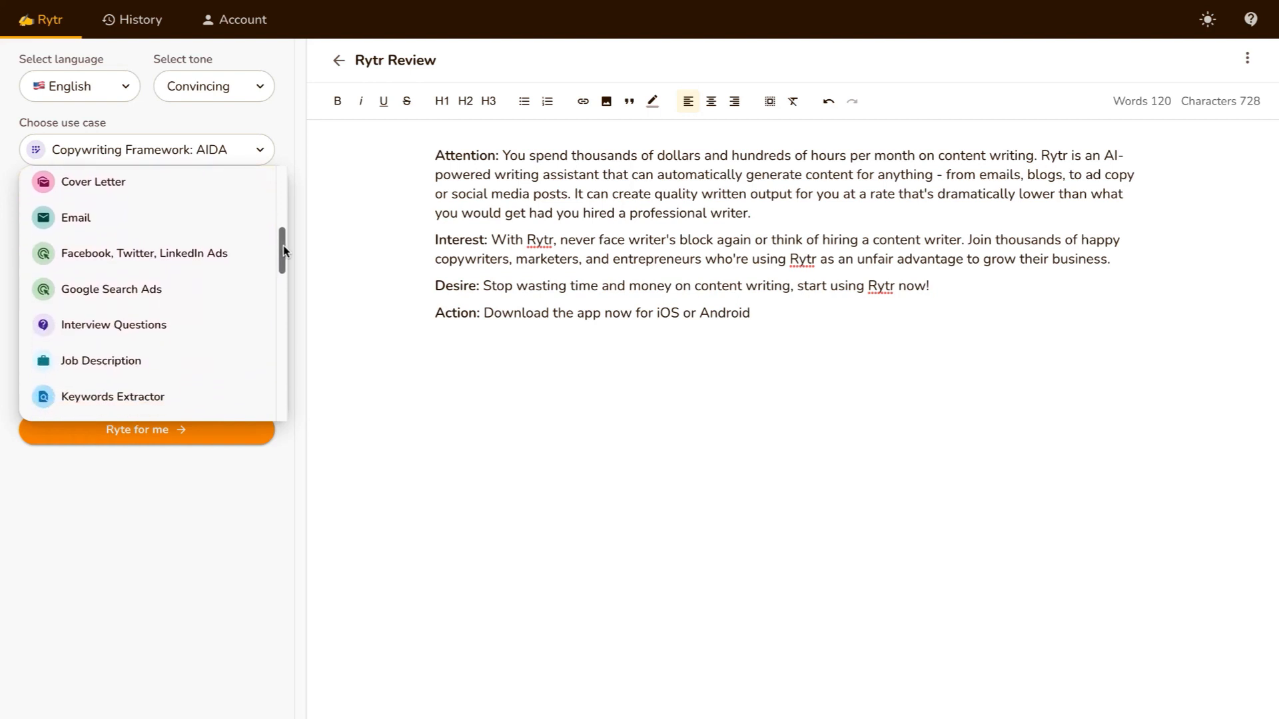
pyautogui.scroll(-3)
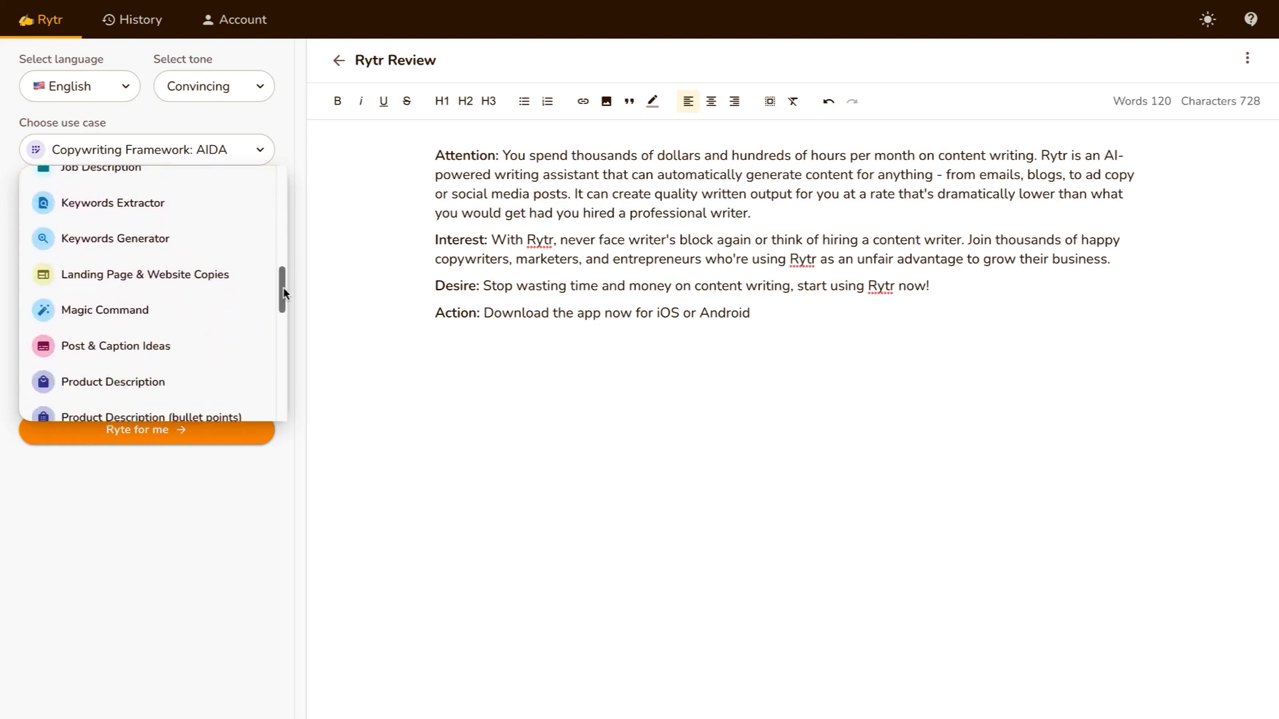
pyautogui.scroll(-3)
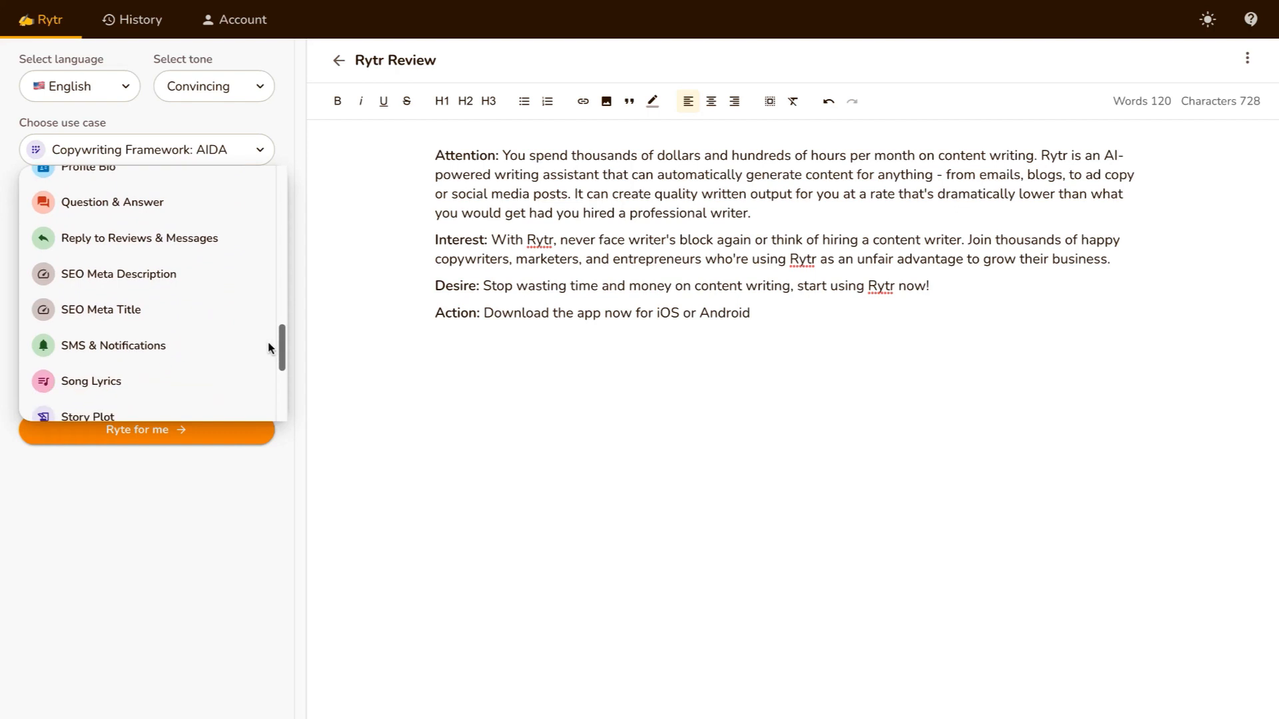
pyautogui.scroll(-3)
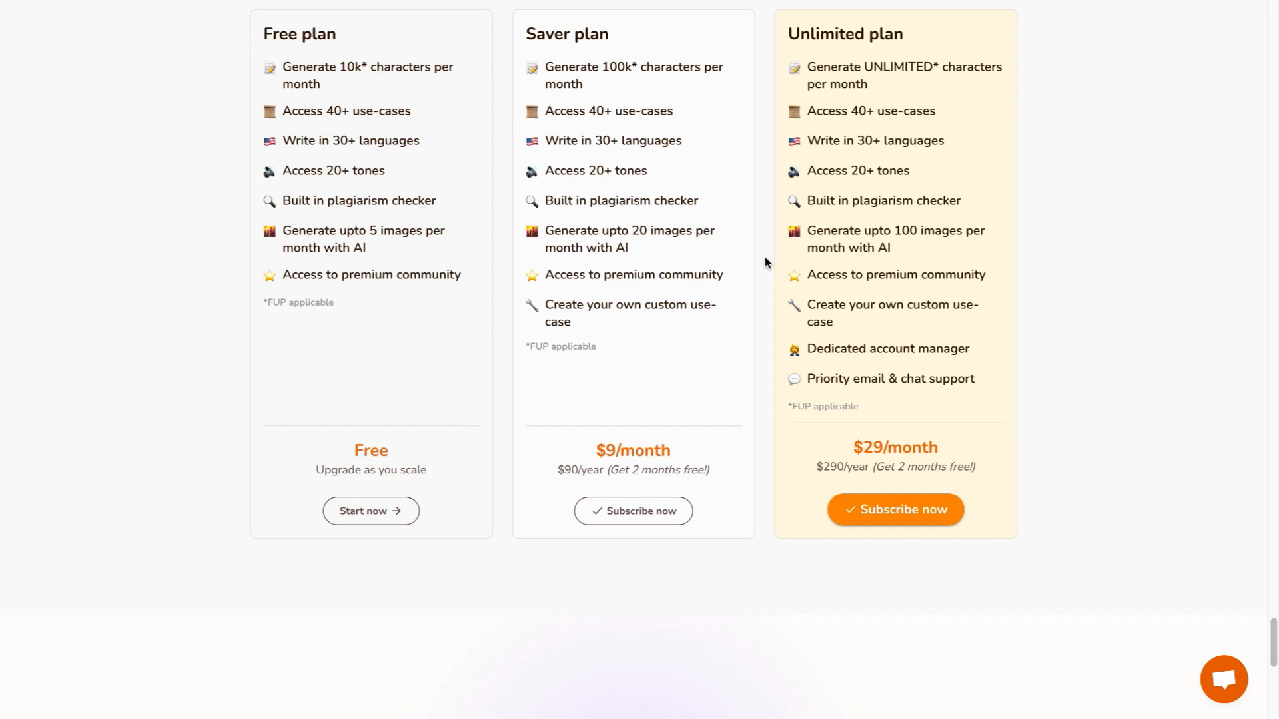
pyautogui.moveTo(504, 98)
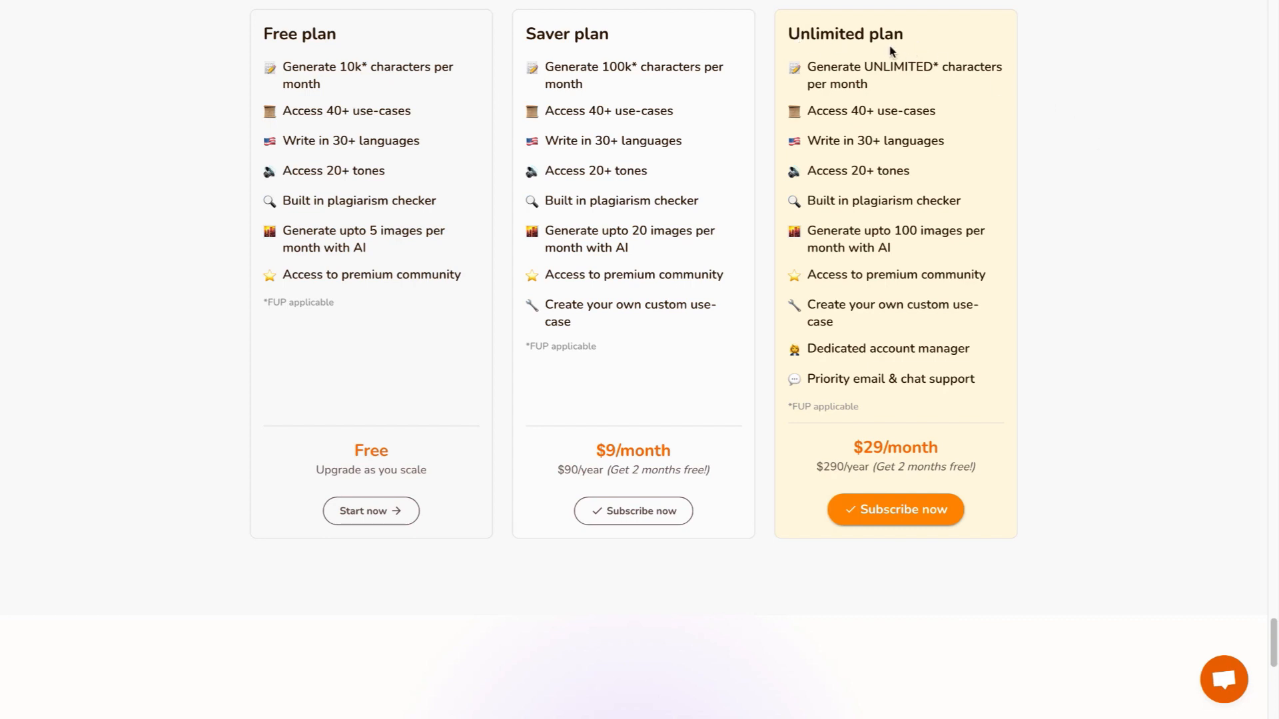
pyautogui.moveTo(922, 430)
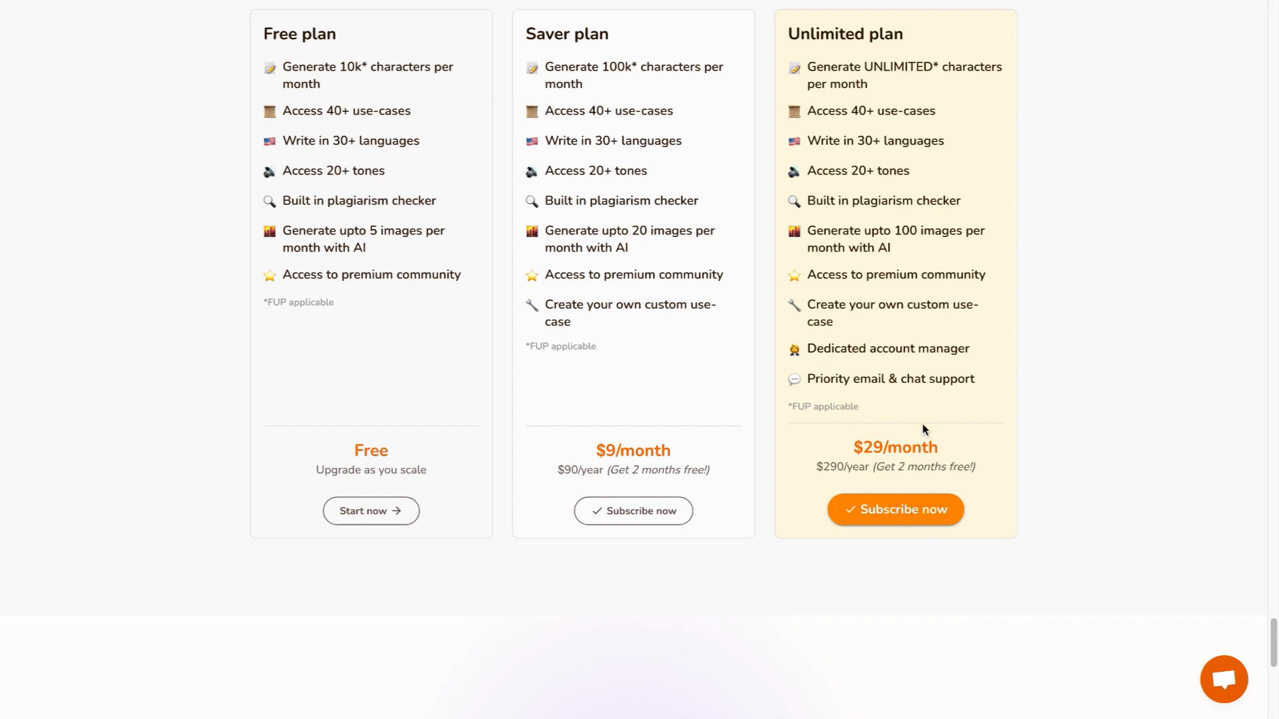
pyautogui.moveTo(963, 455)
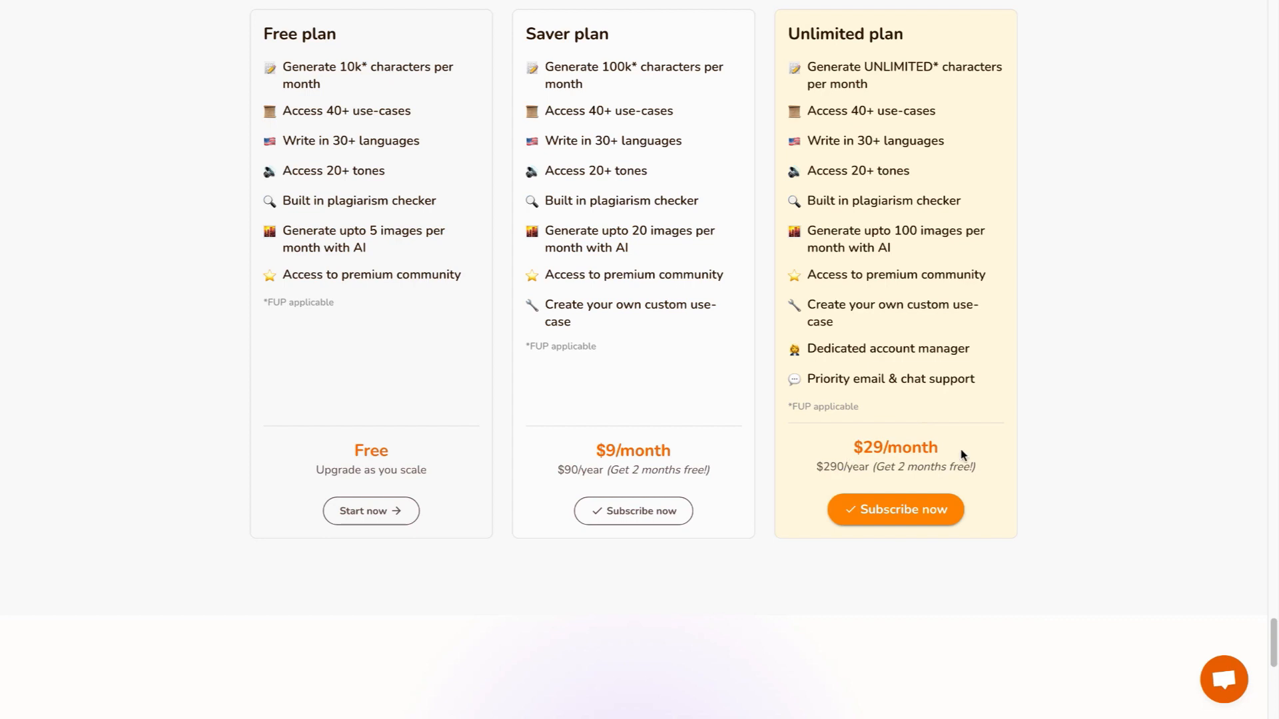
pyautogui.moveTo(1023, 384)
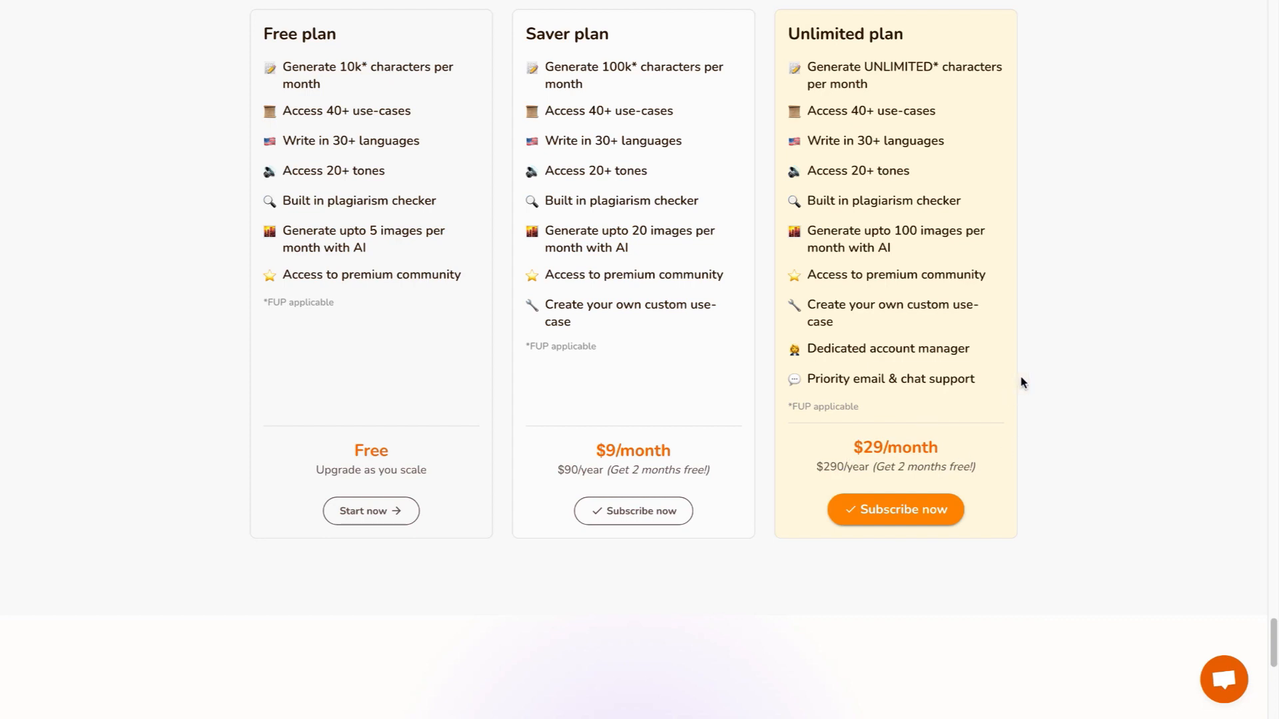